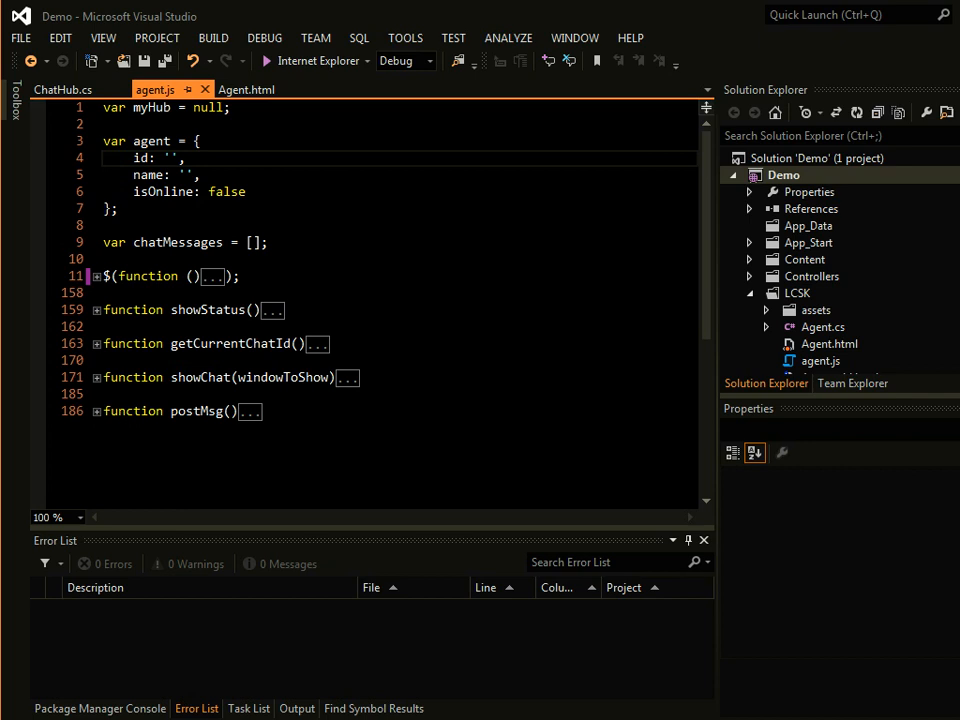
Step: Start the LiveChat Starter Kit demo project so its home page loads in Internet Explorer
click(284, 60)
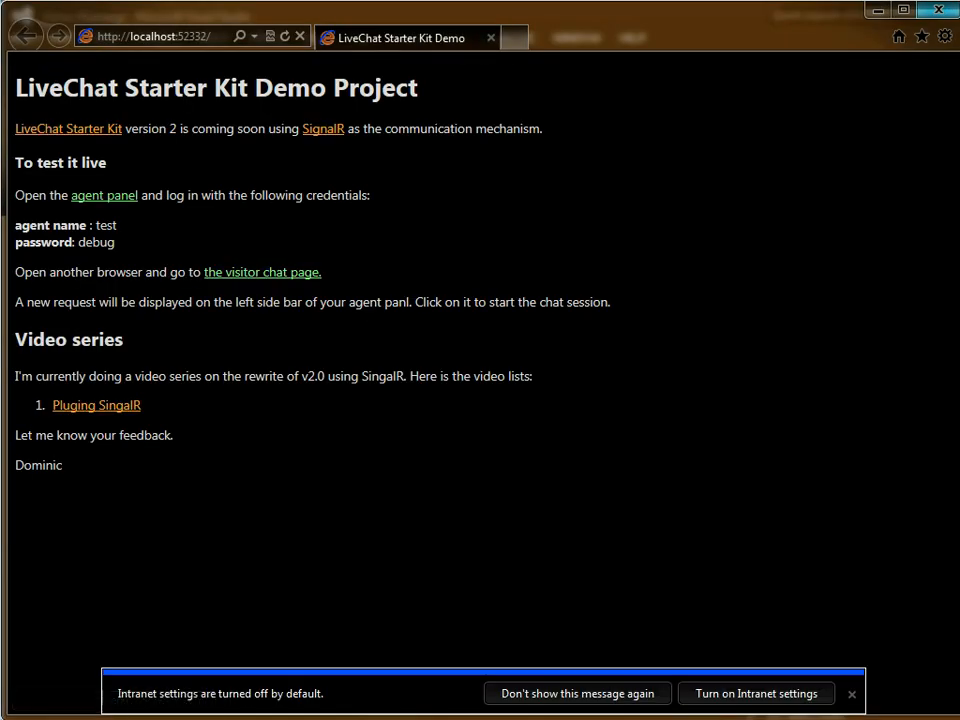
Step: Enter the agent panel page from the demo home and sign in as agent test / debug
click(104, 196)
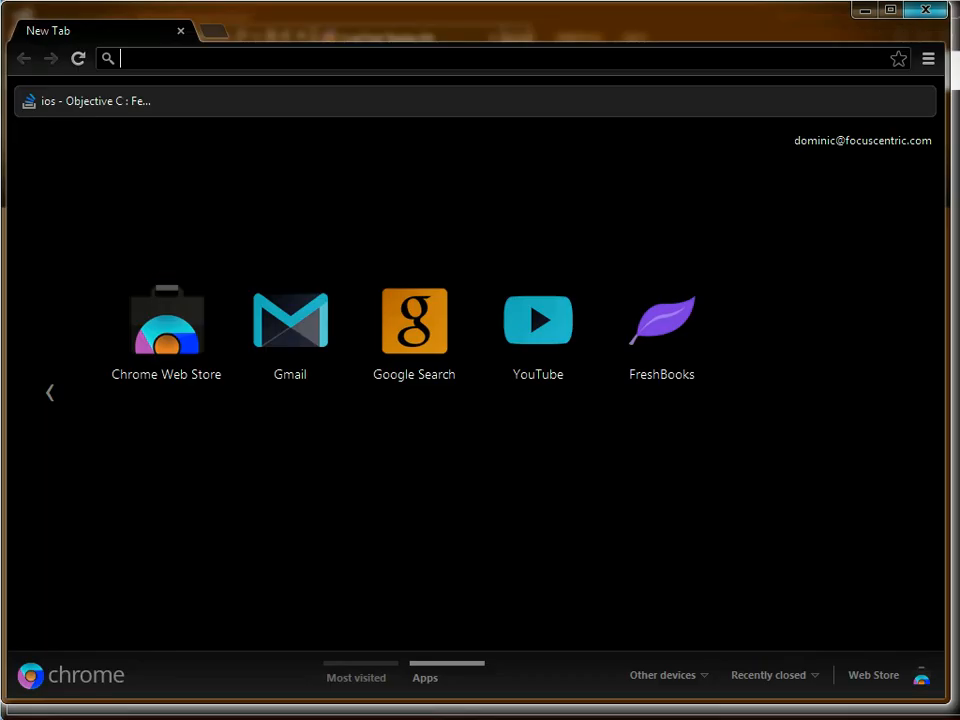
text(http://localhost:52332/lcsk/agent.html)
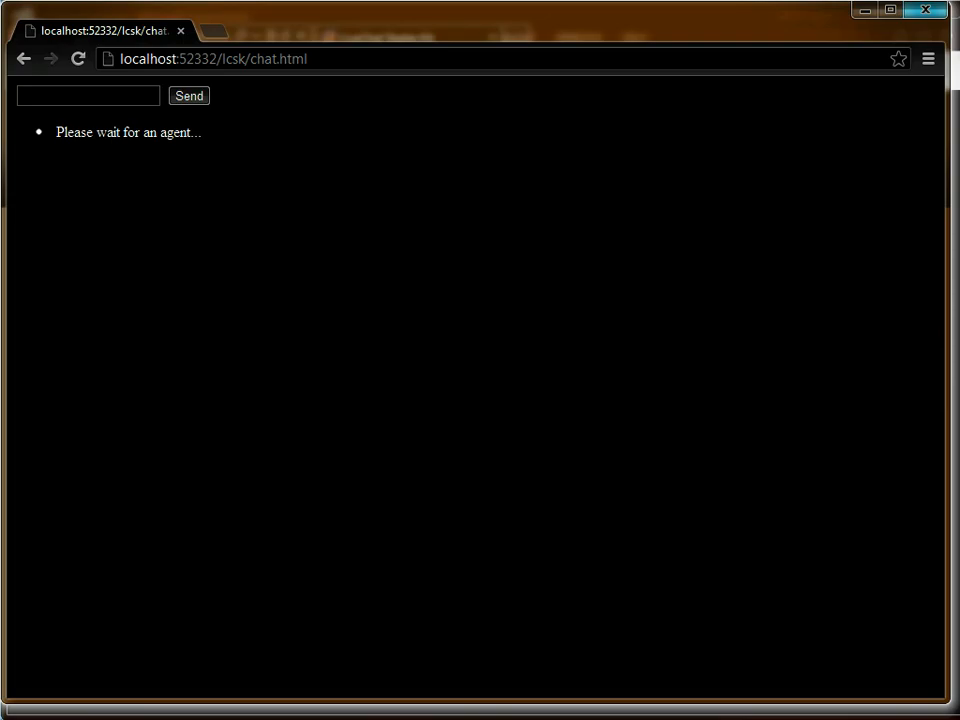
click(188, 96)
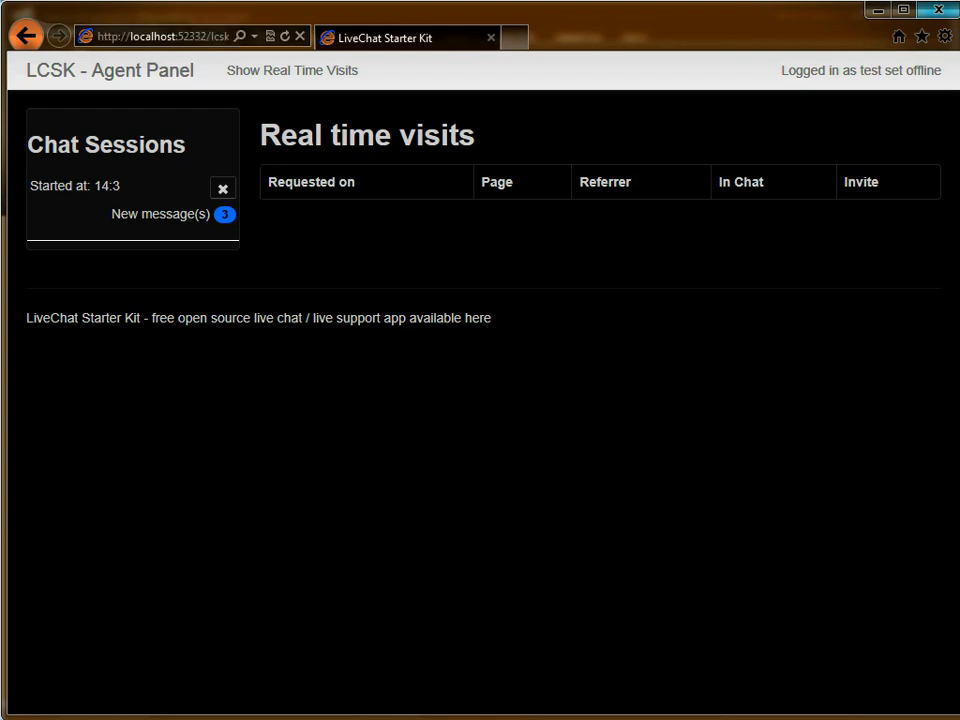
Step: Answer the incoming chat session with hello?, then move over to the Firefox window
click(100, 184)
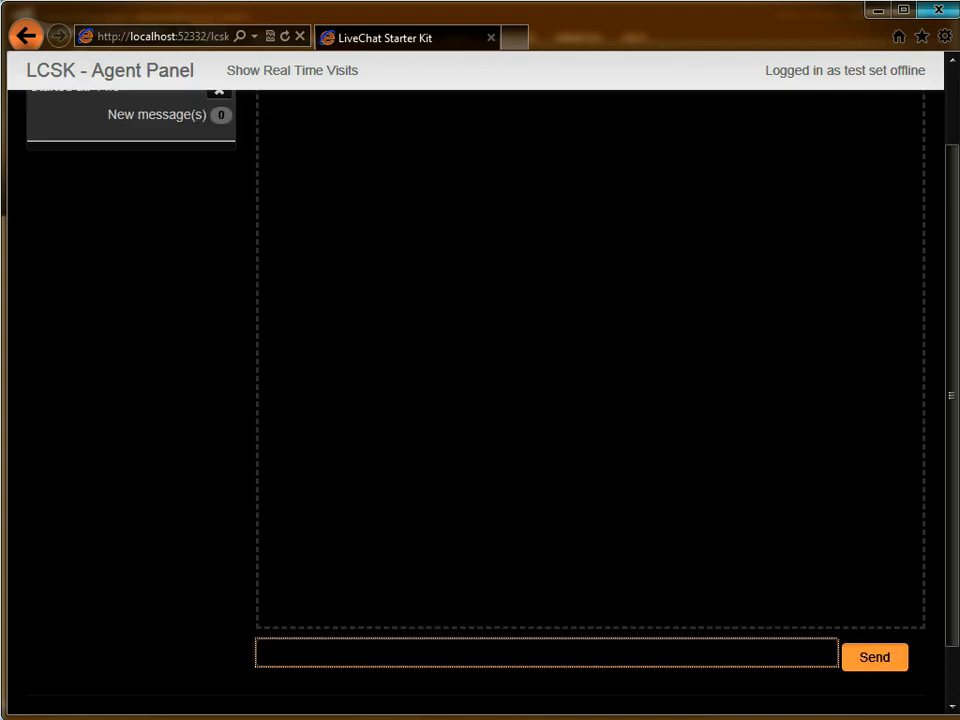
click(544, 656)
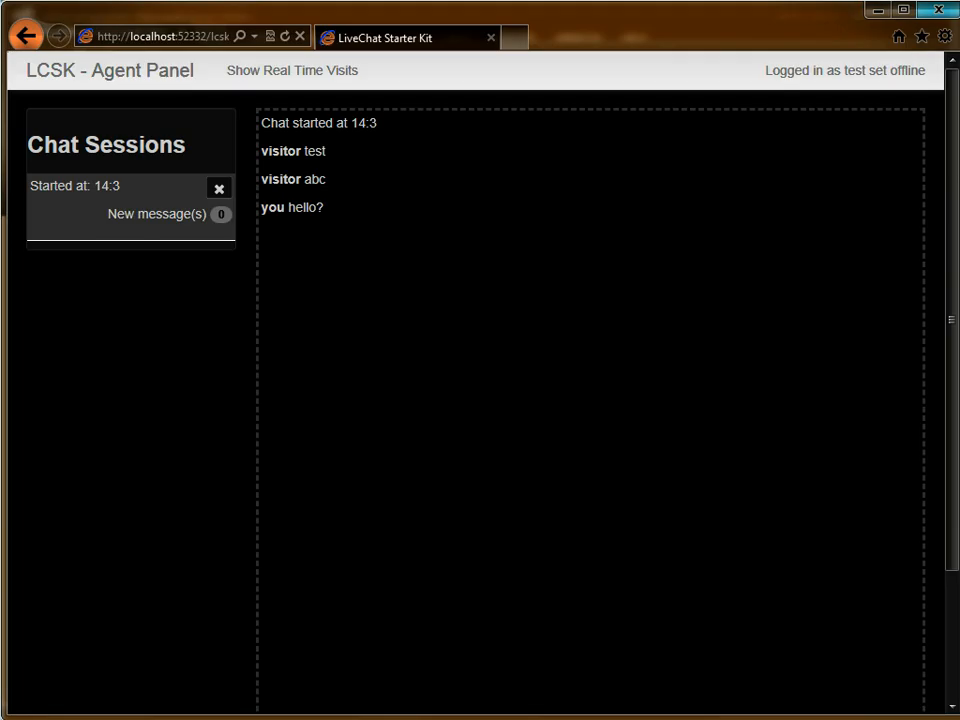
click(256, 36)
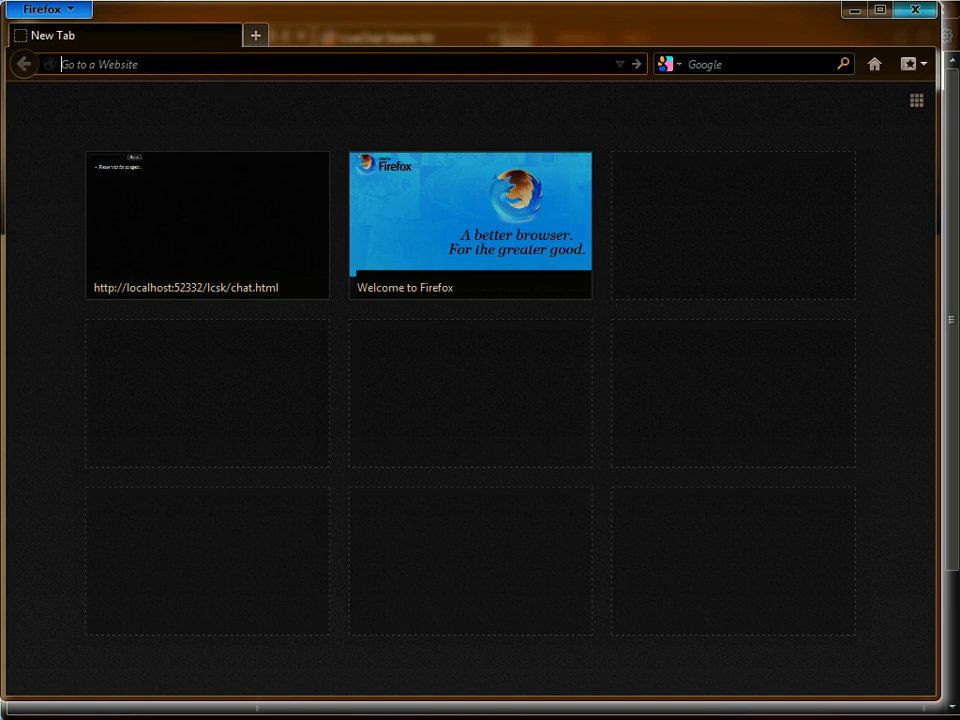
Step: Chat with a Firefox visitor, reply 'hello fire', and close the Firefox chat tab
text(http://localhost:52332/lcsk/agent.html)
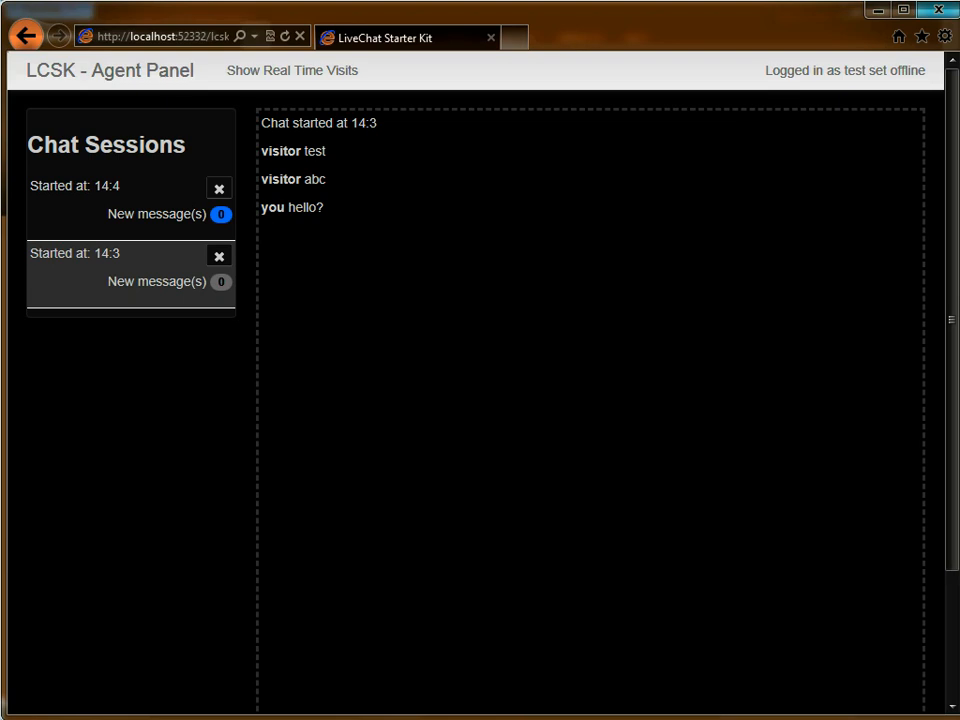
scroll(down, 3)
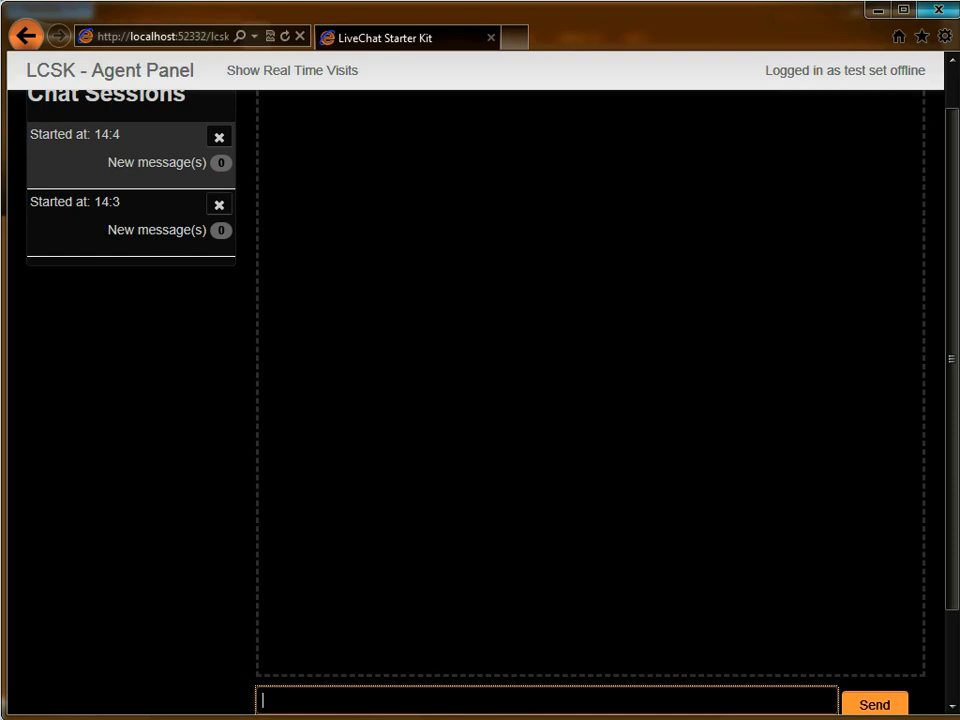
text(hello fire)
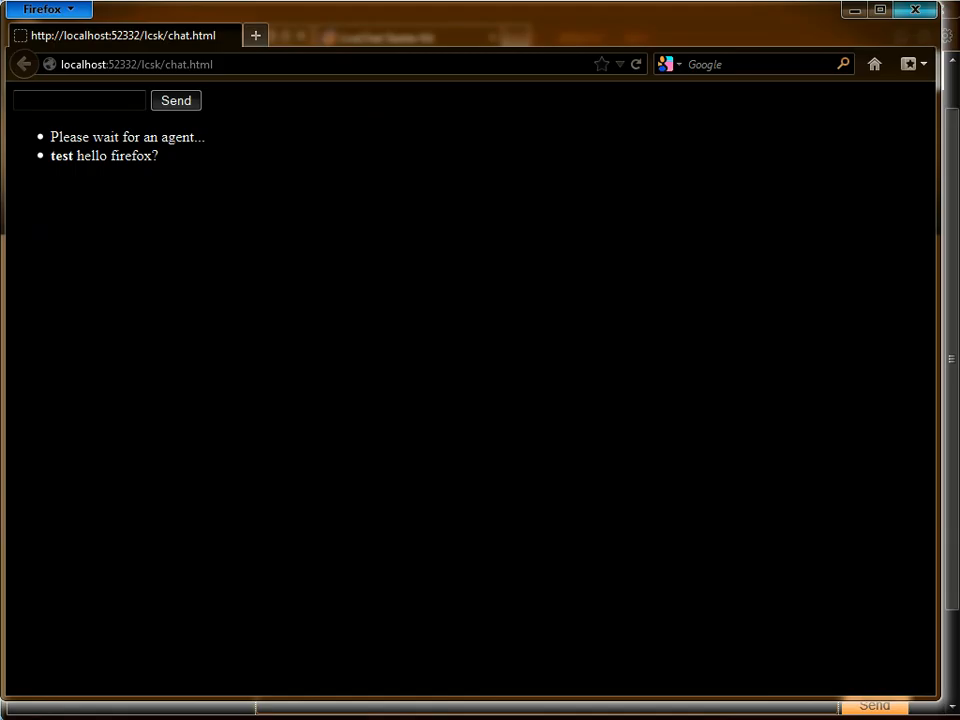
click(76, 100)
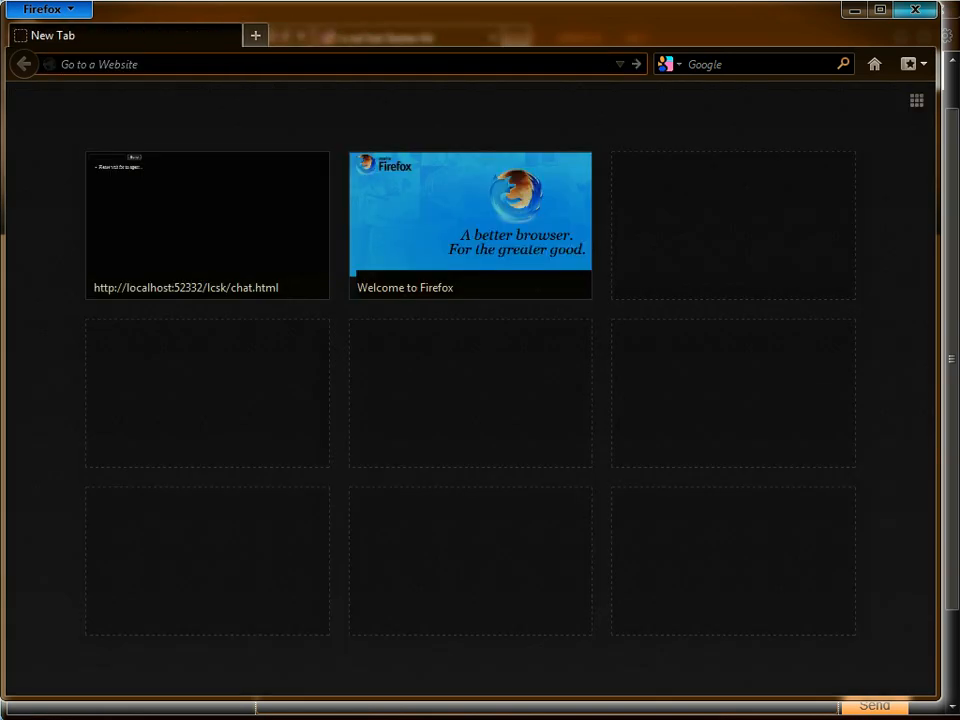
Step: Back in the agent panel, reselect the 14:3 chat session and send chrome? to it
click(208, 224)
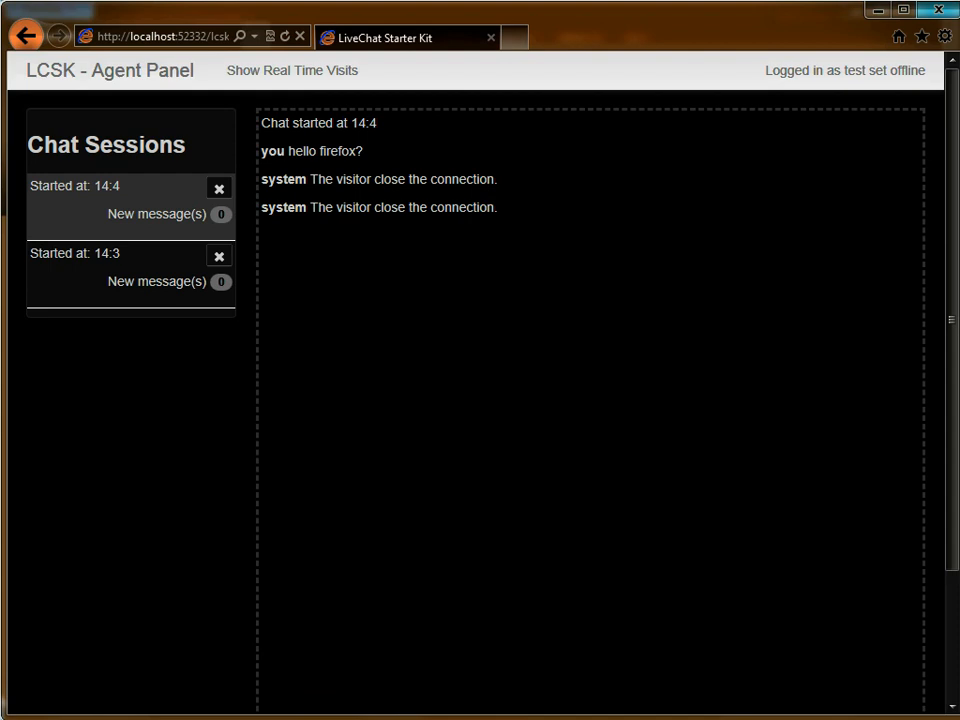
click(220, 188)
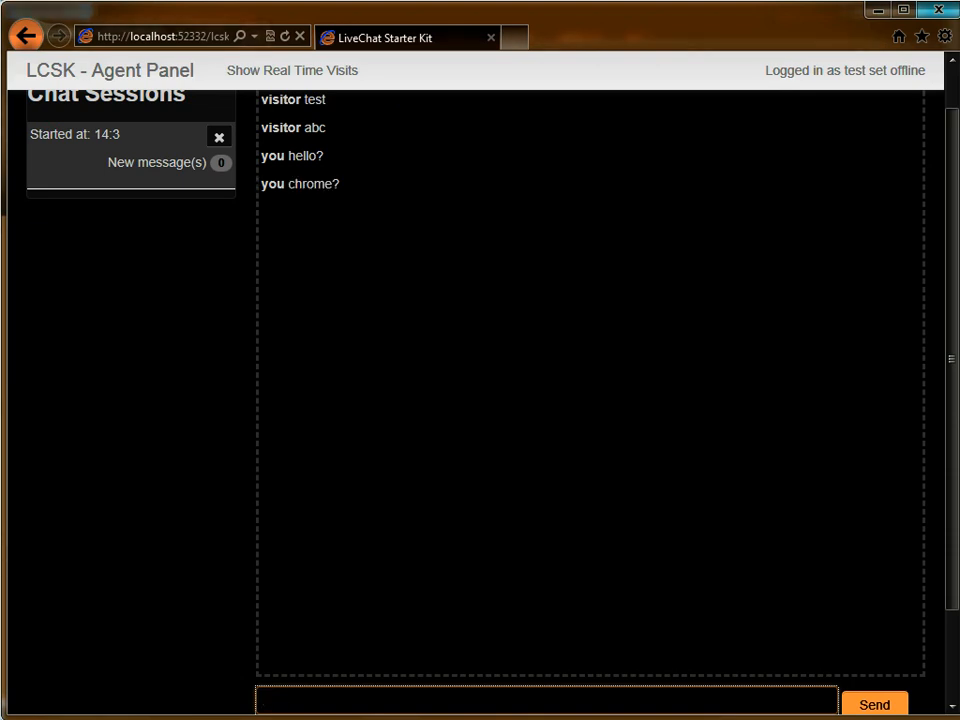
click(216, 136)
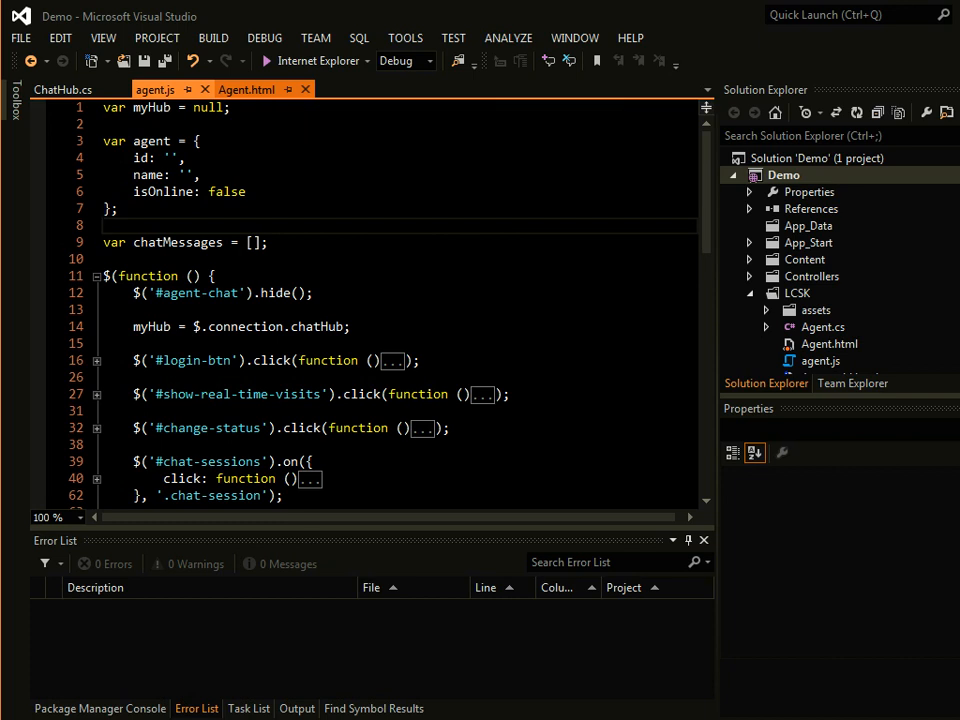
click(246, 88)
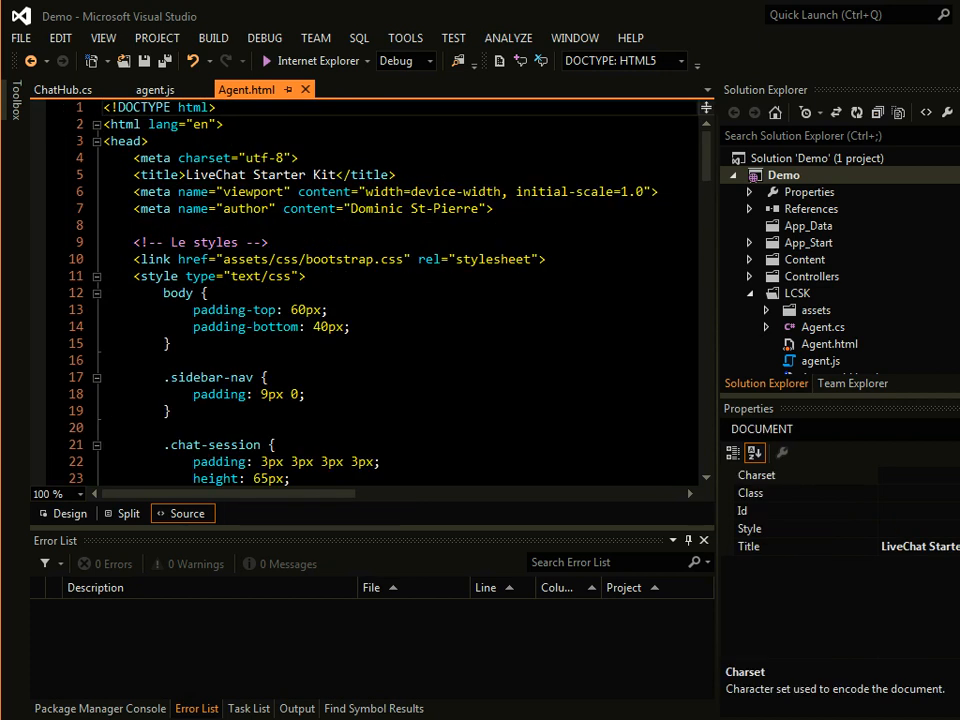
scroll(down, 3)
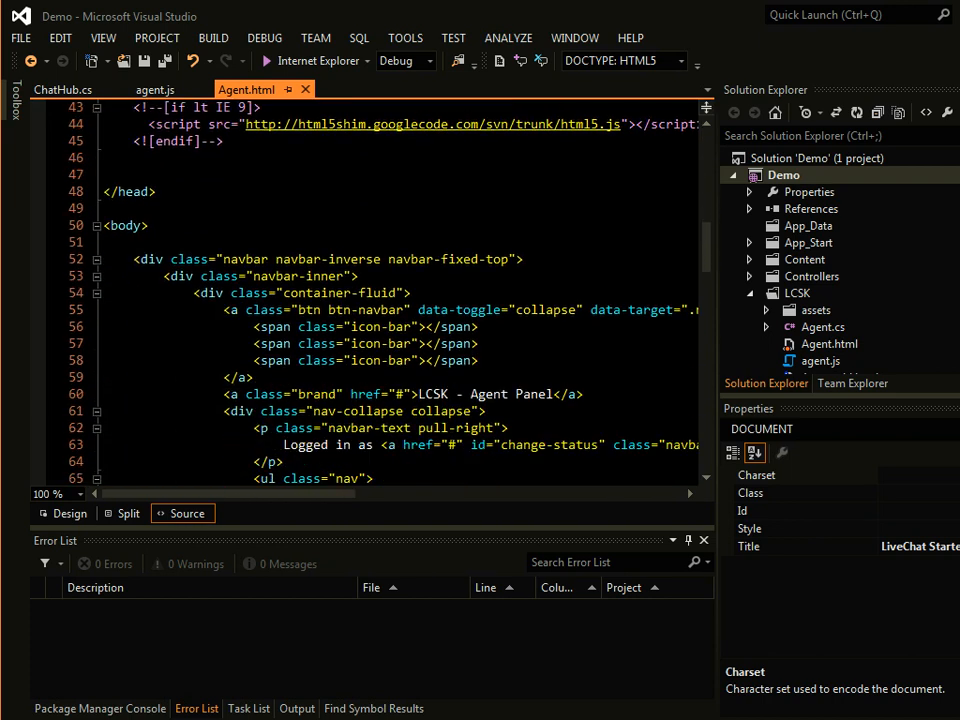
scroll(down, 3)
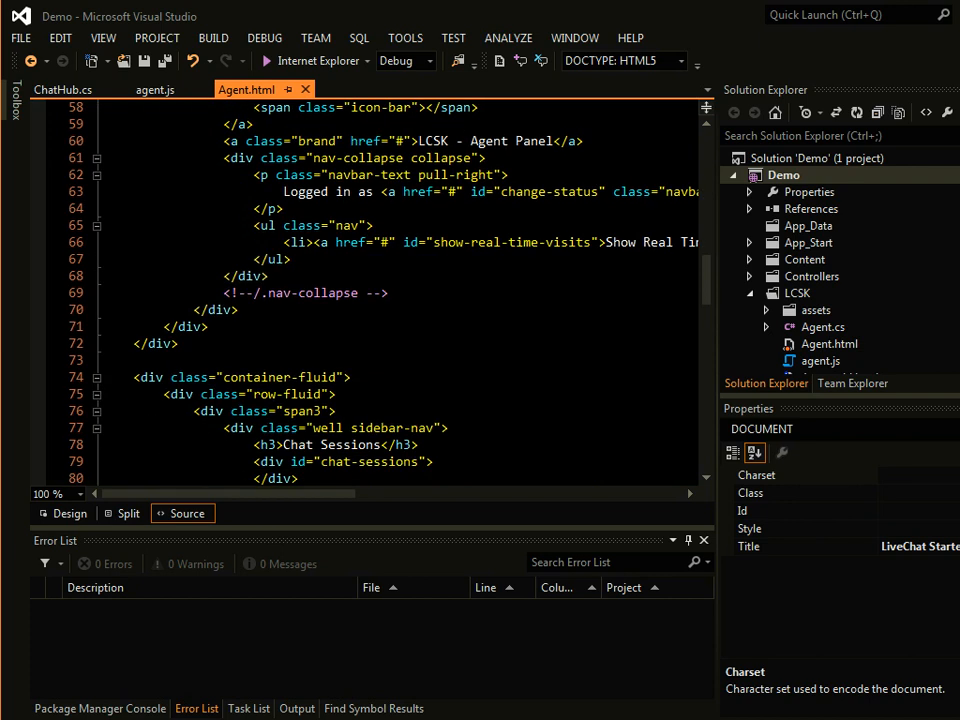
scroll(down, 3)
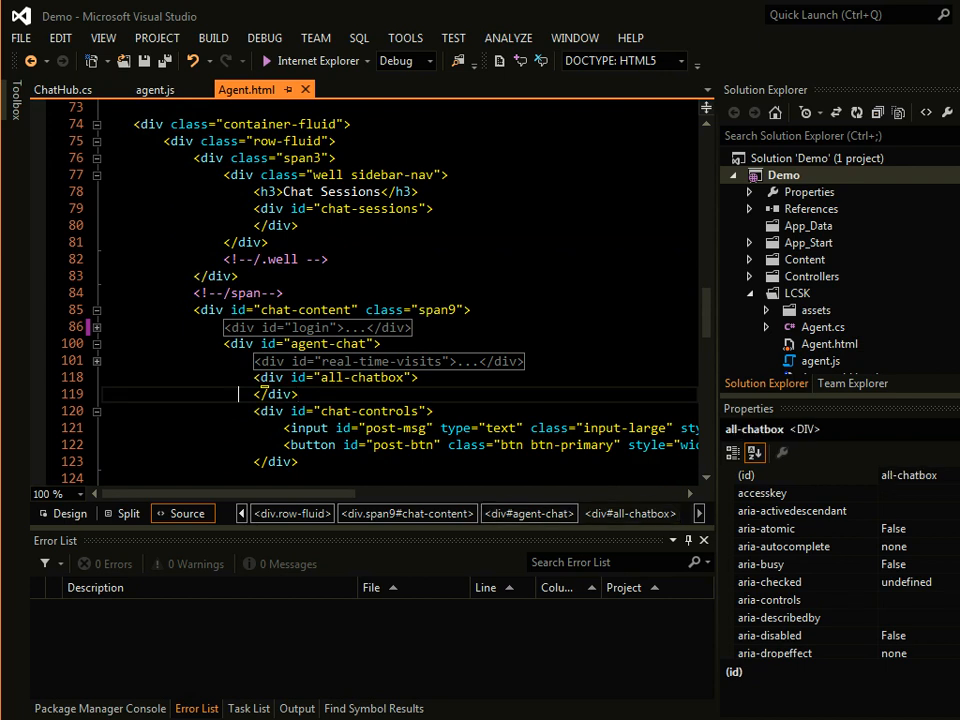
scroll(down, 3)
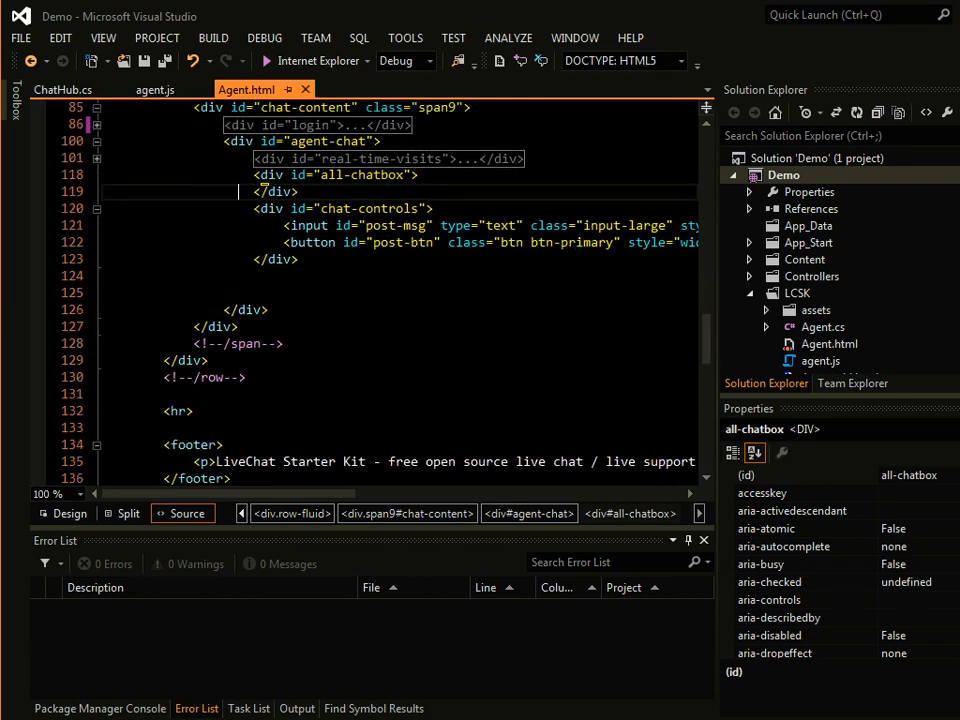
scroll(down, 3)
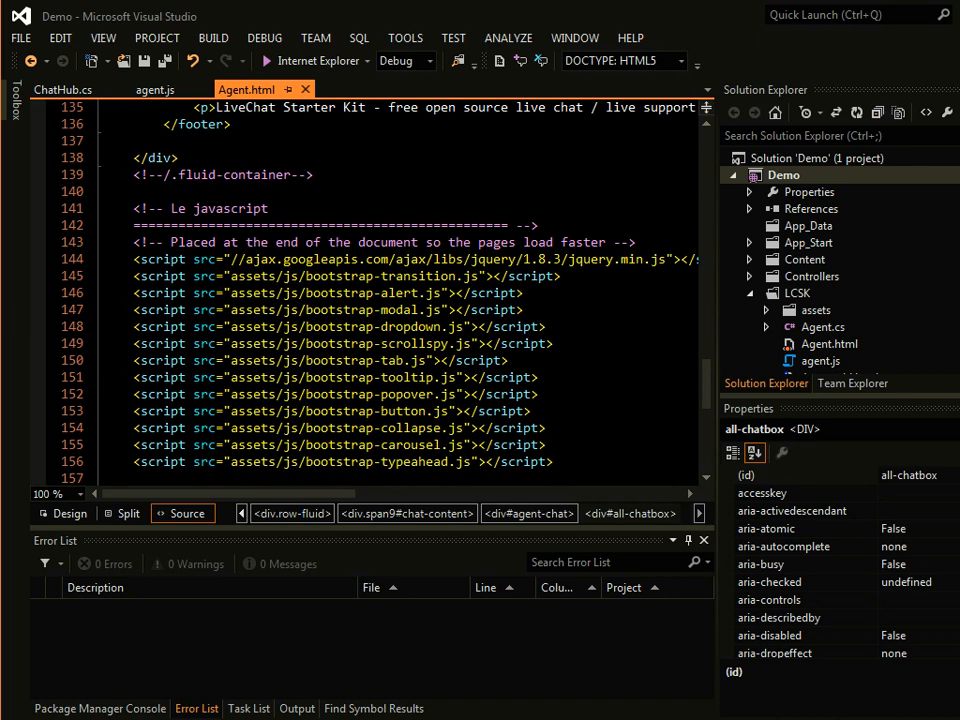
scroll(down, 3)
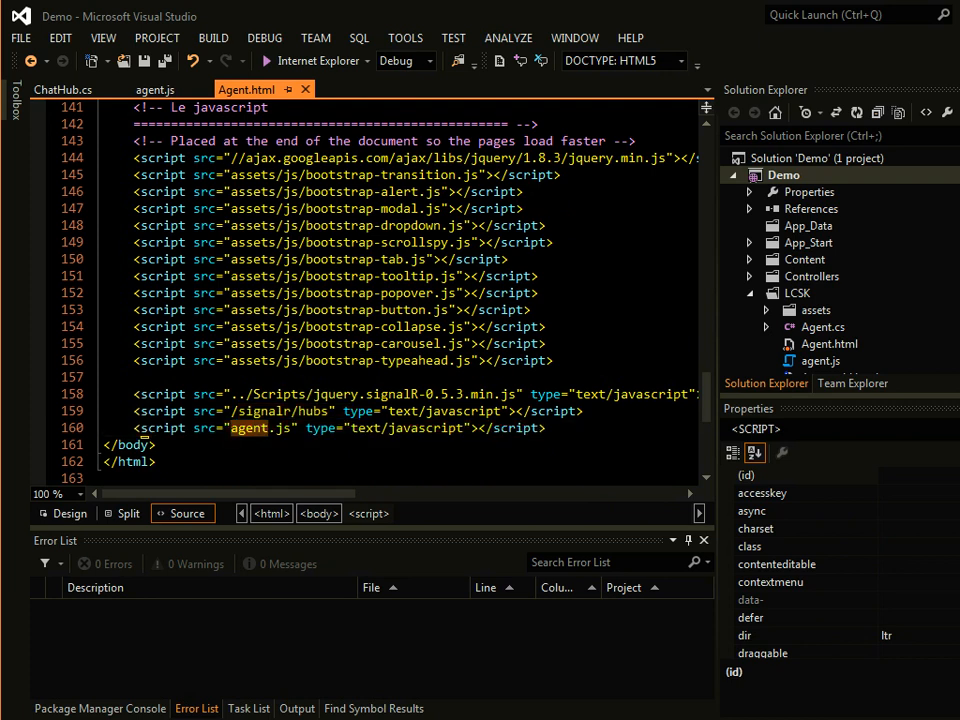
click(156, 88)
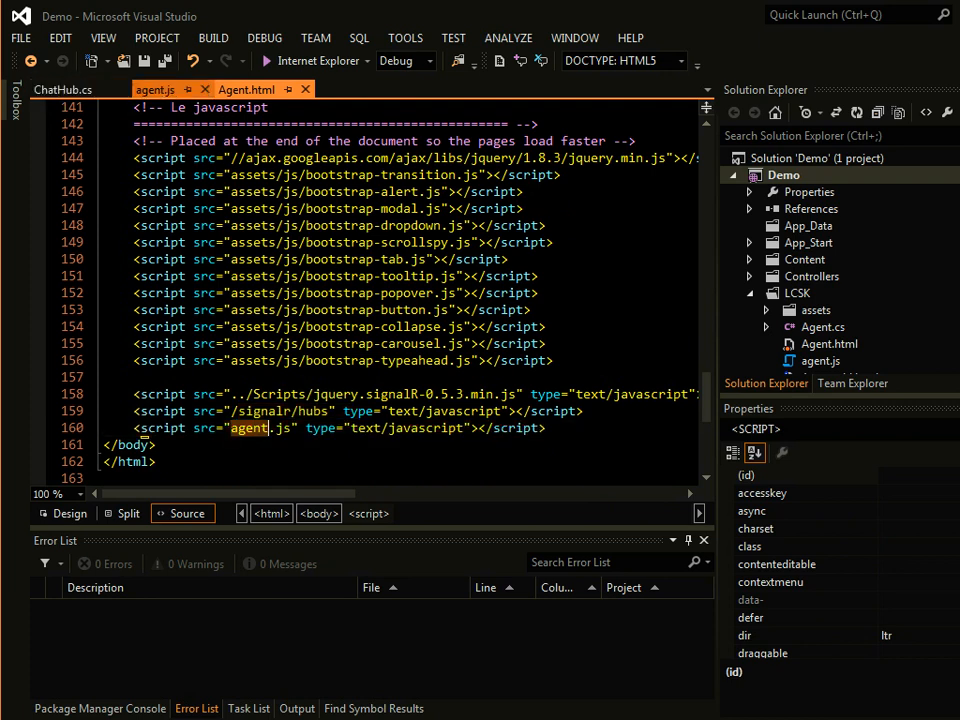
click(156, 88)
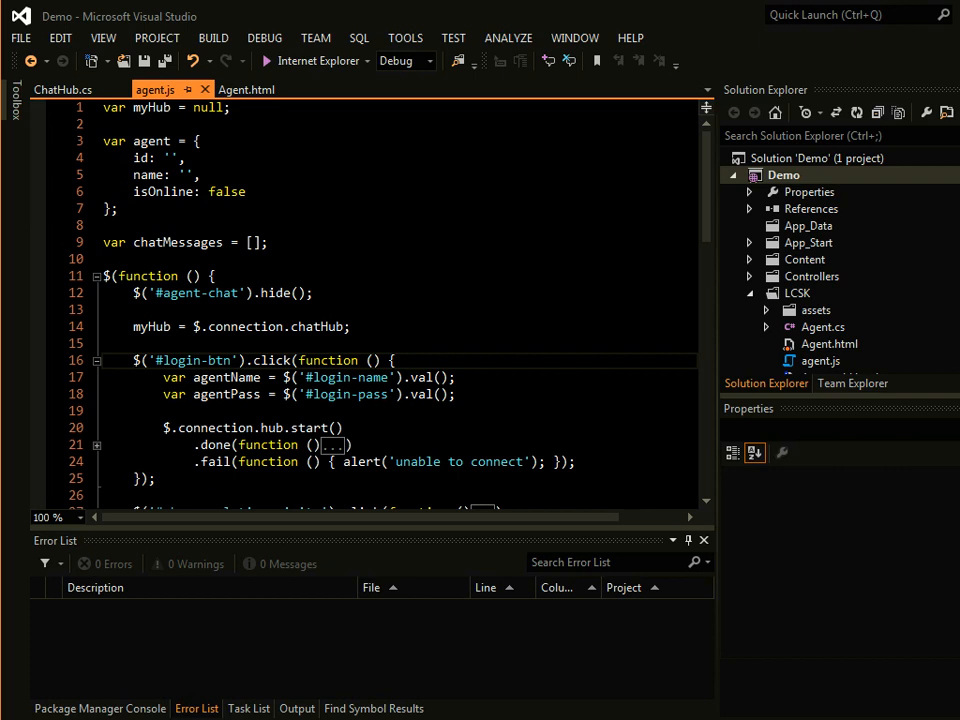
Step: Collapse the #login-btn handler in agent.js and show ChatHub.cs's AgentConnect method
scroll(down, 3)
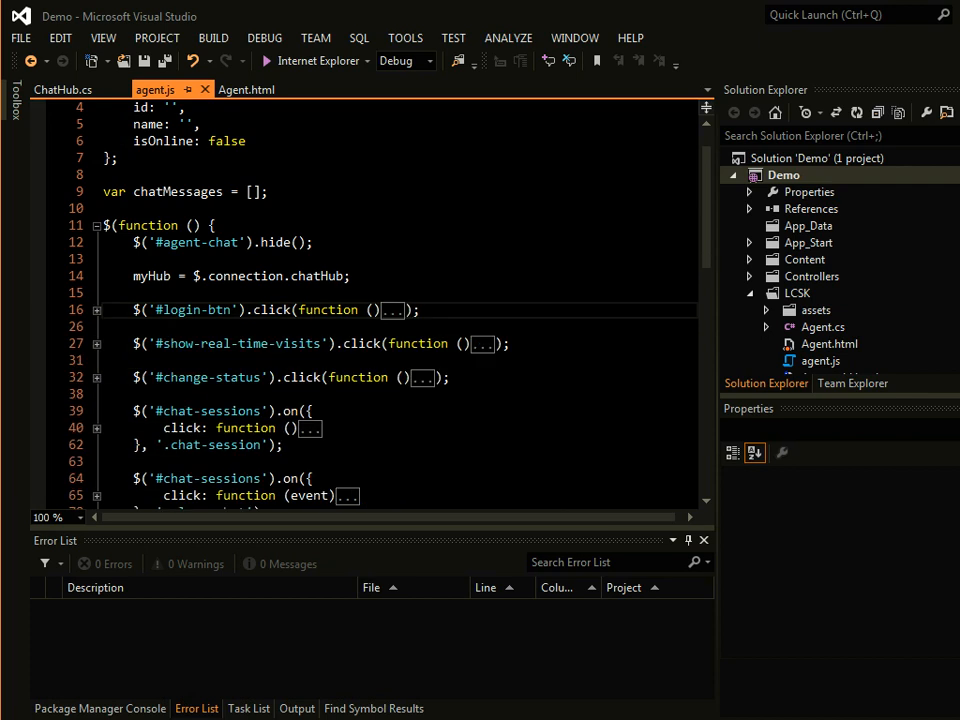
click(64, 88)
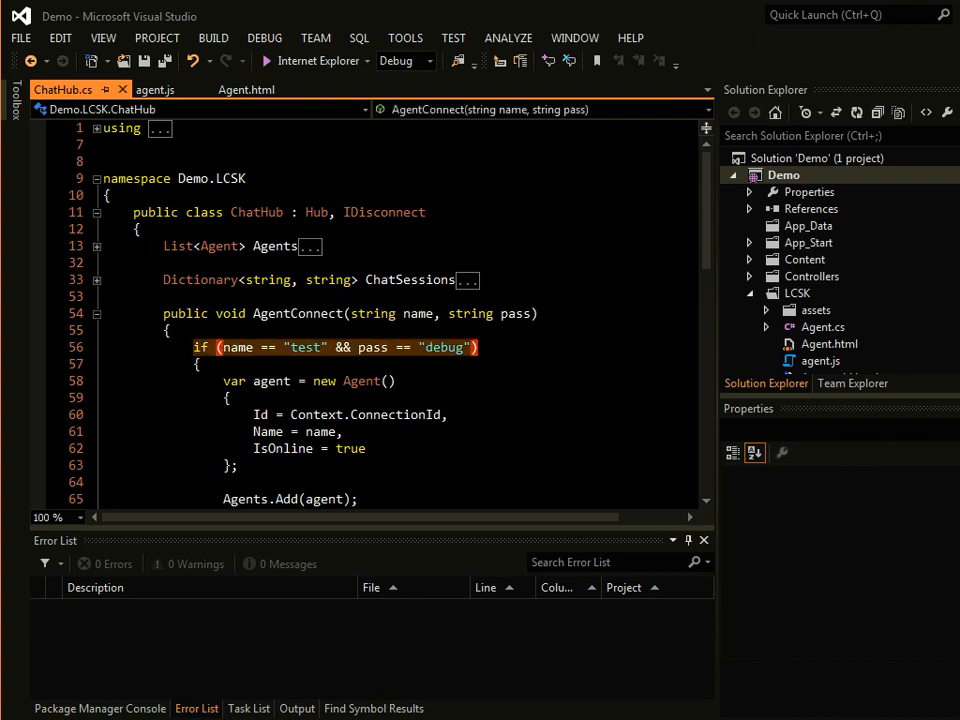
Step: Scan AgentConnect in ChatHub.cs, then scroll down agent.js to its hub callbacks
scroll(down, 3)
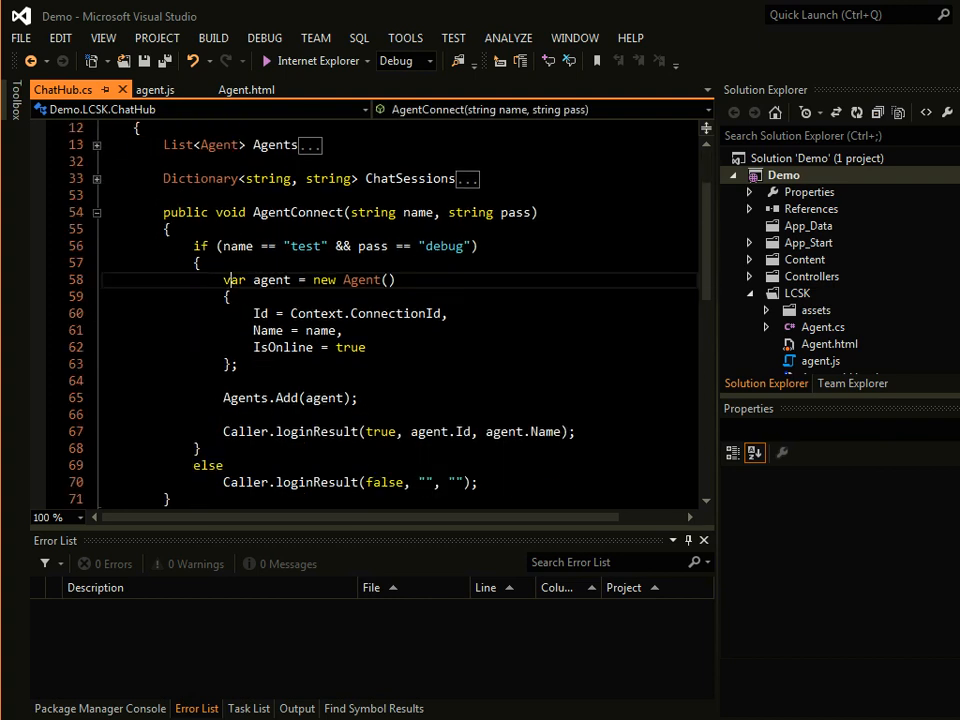
scroll(down, 3)
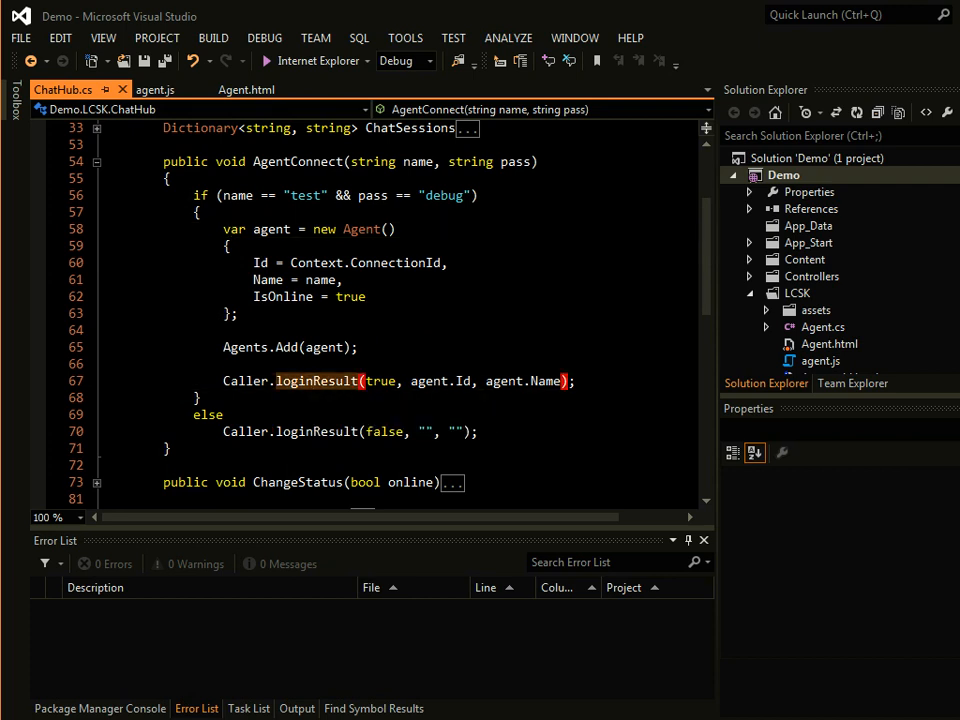
mouse_move(244, 380)
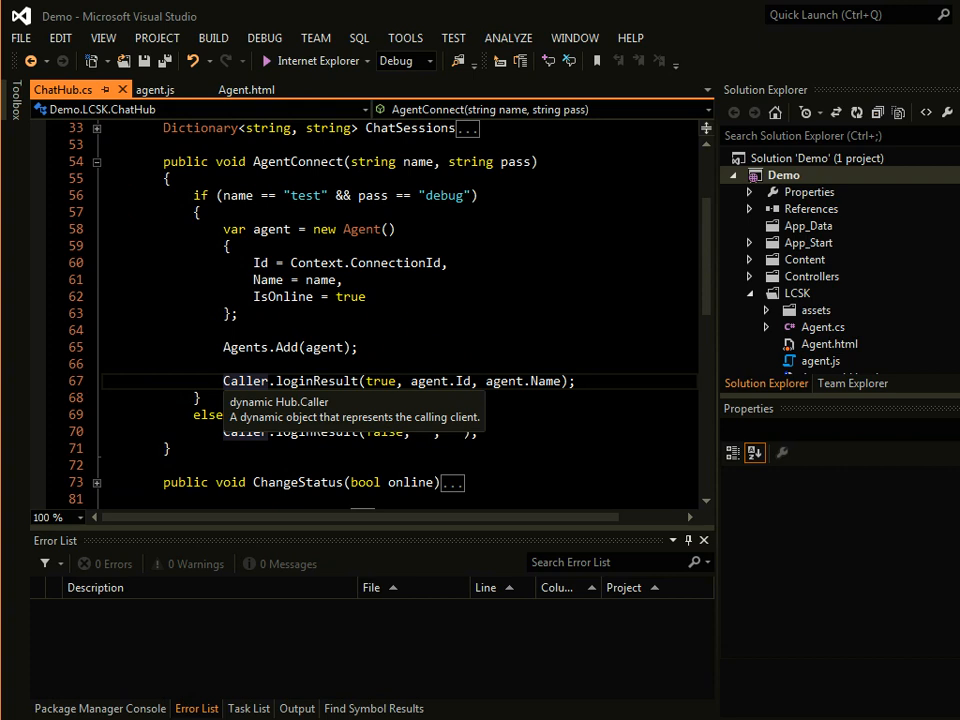
click(156, 88)
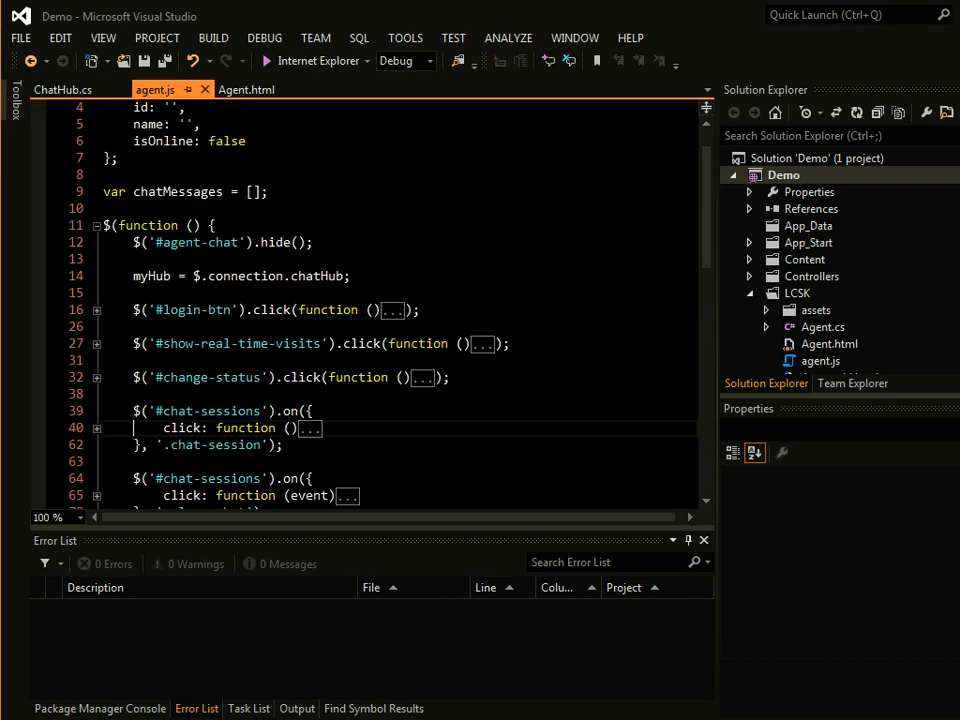
scroll(down, 3)
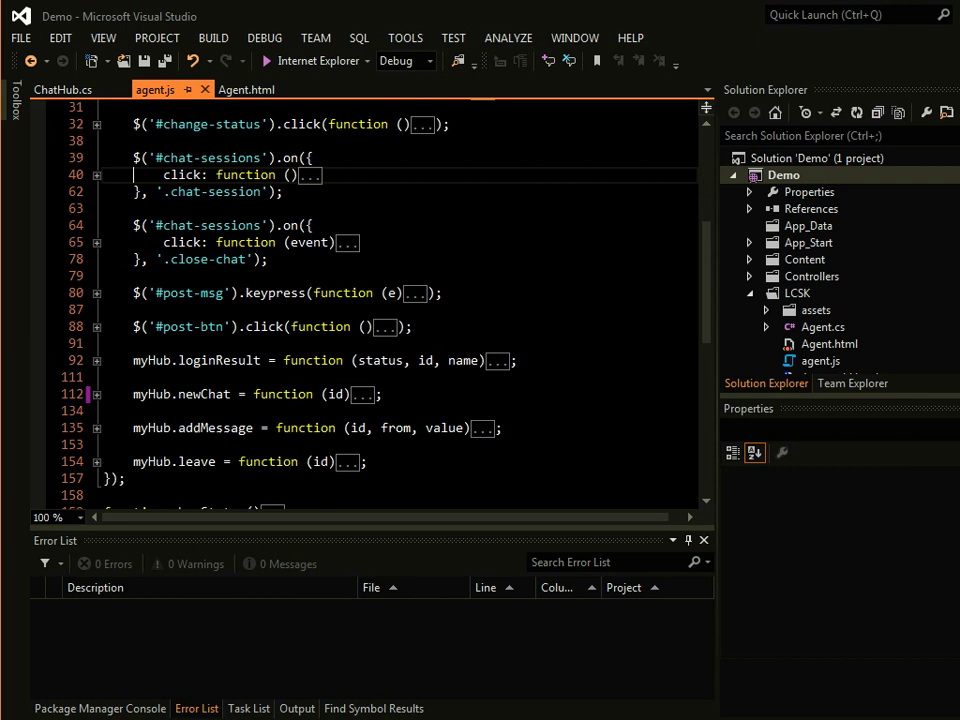
scroll(down, 3)
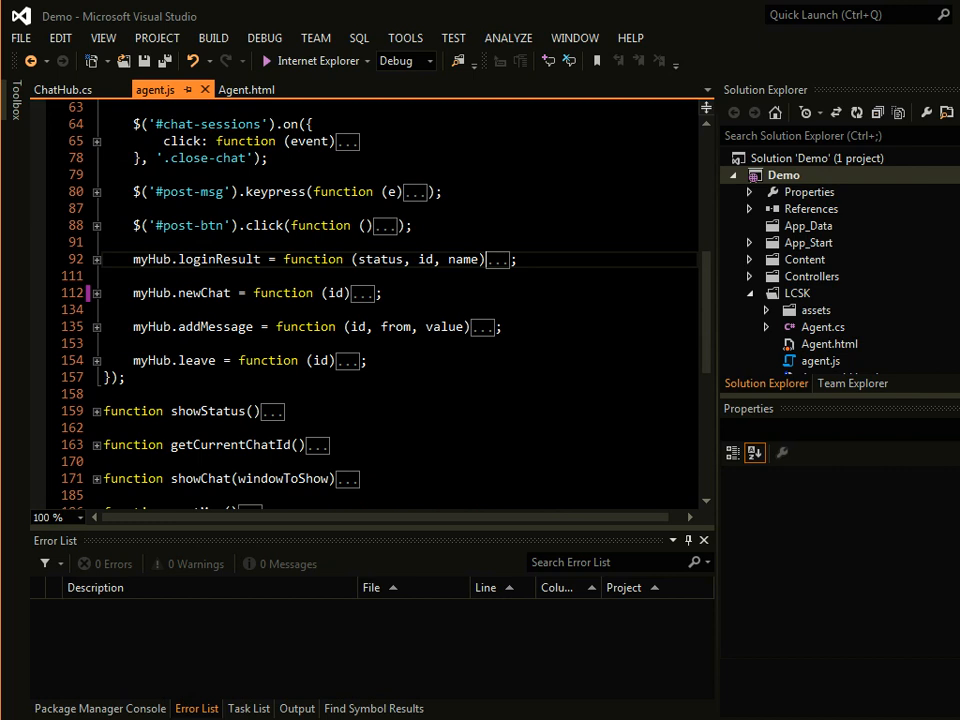
Step: Expand agent.js's newChat handler for review and return to ChatHub.cs
click(92, 292)
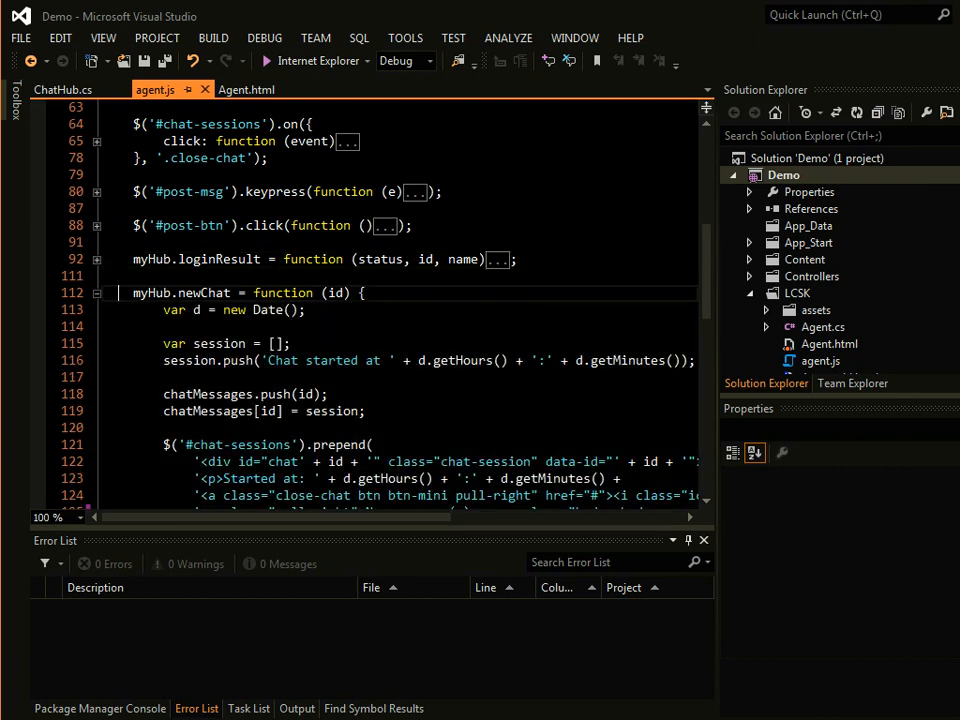
click(64, 88)
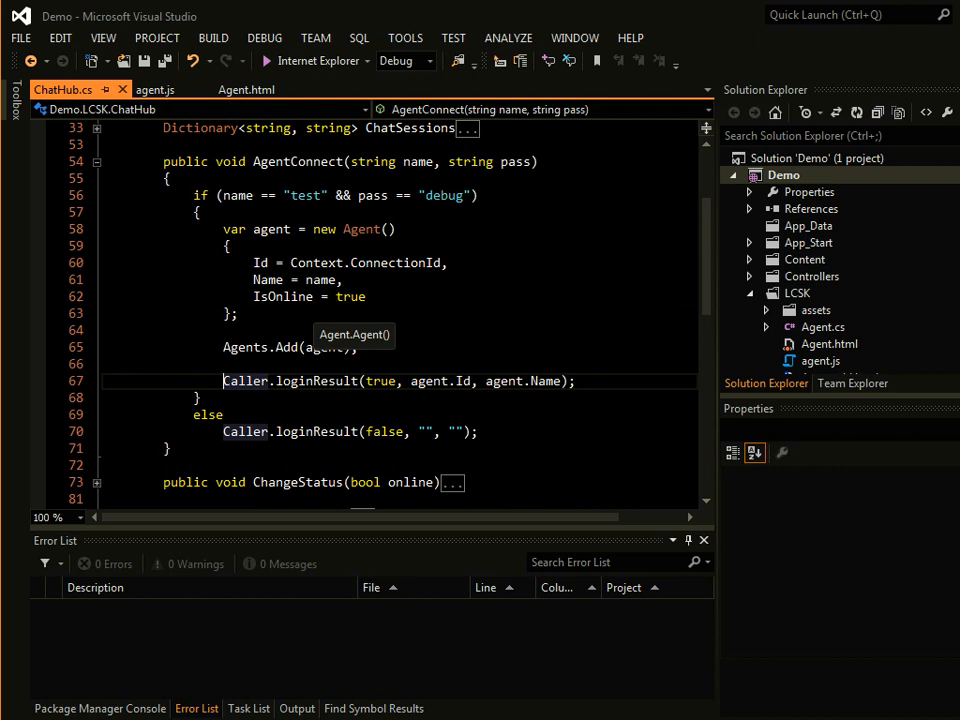
mouse_move(230, 246)
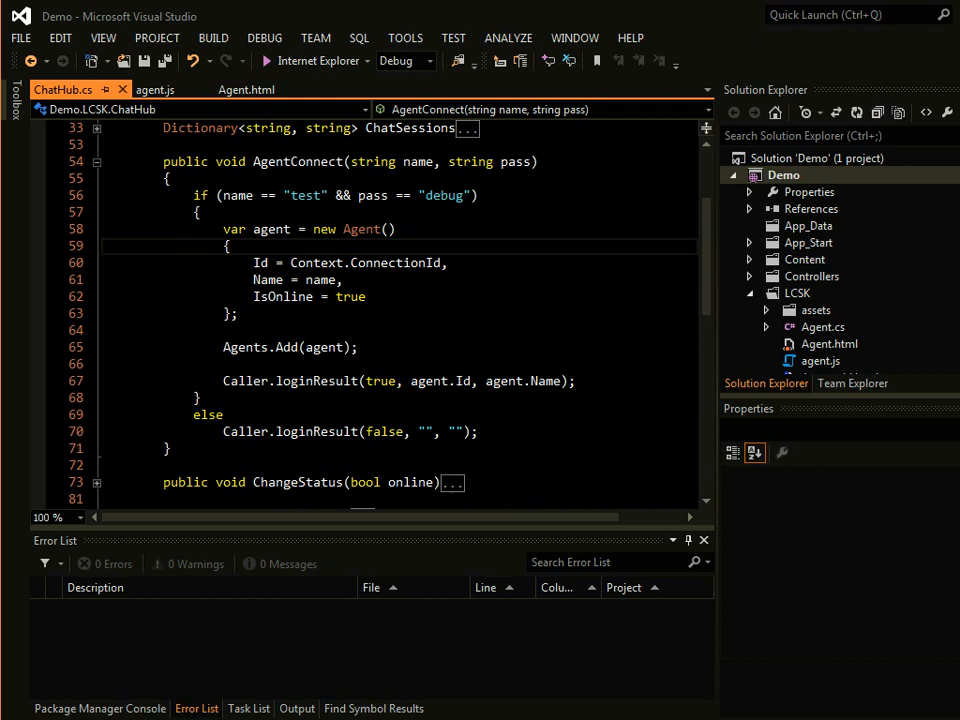
Step: Fold AgentConnect, expand and read RequestChat's least-busy-agent assignment, then reopen agent.js
click(96, 160)
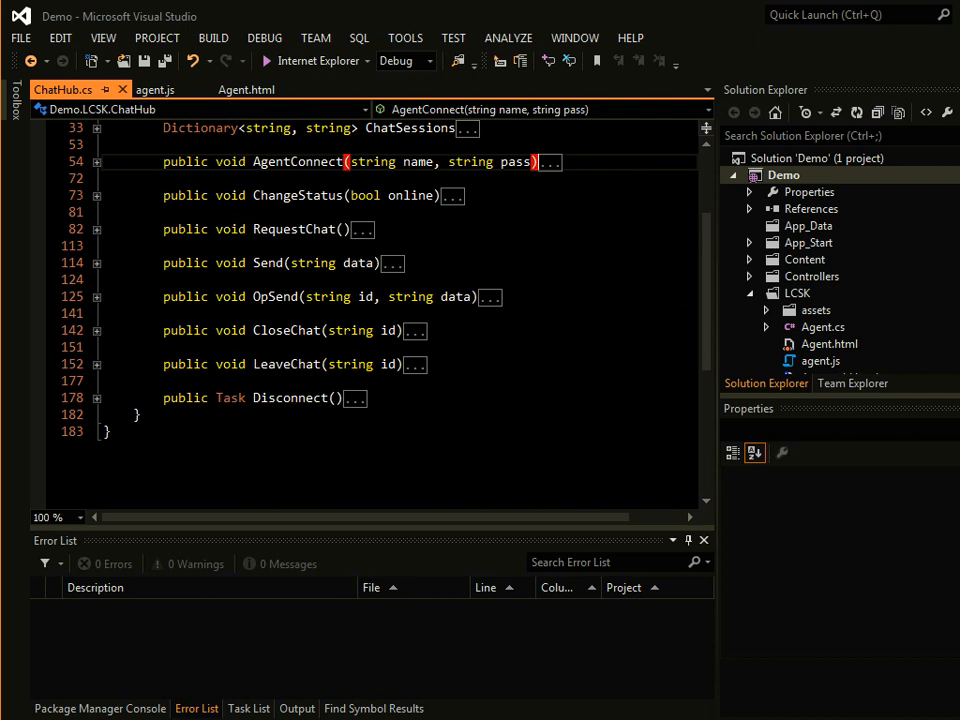
click(96, 228)
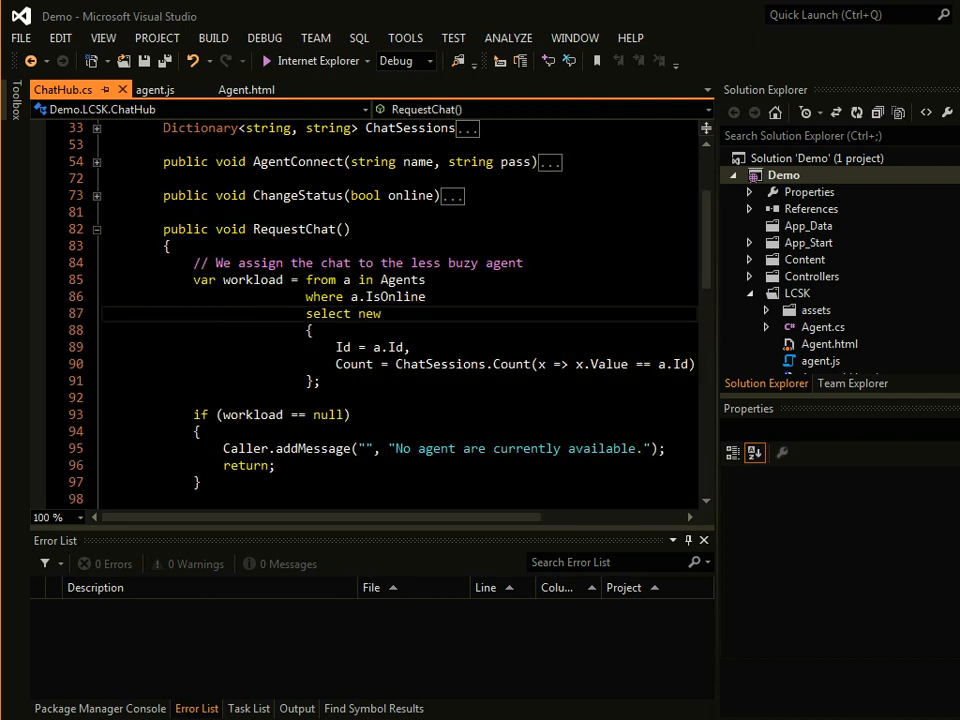
scroll(down, 3)
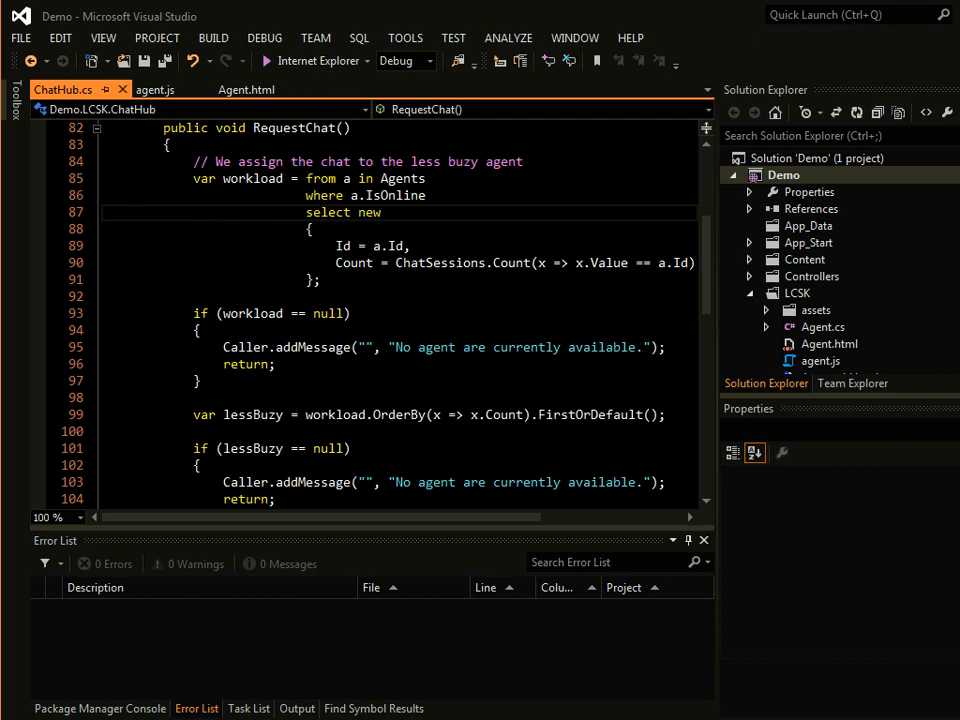
scroll(down, 3)
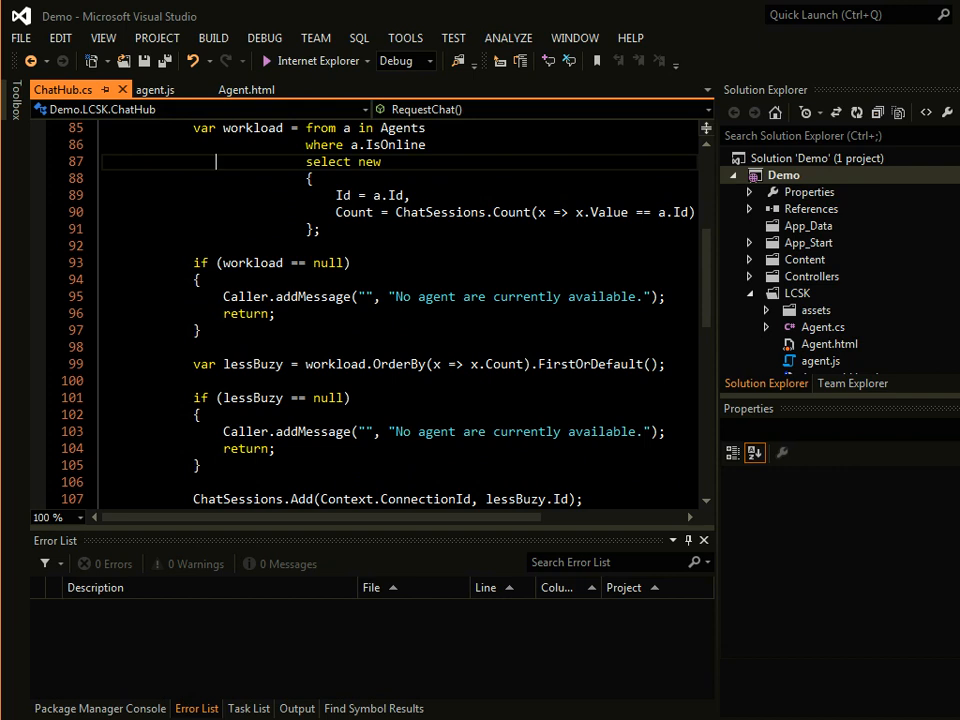
scroll(down, 3)
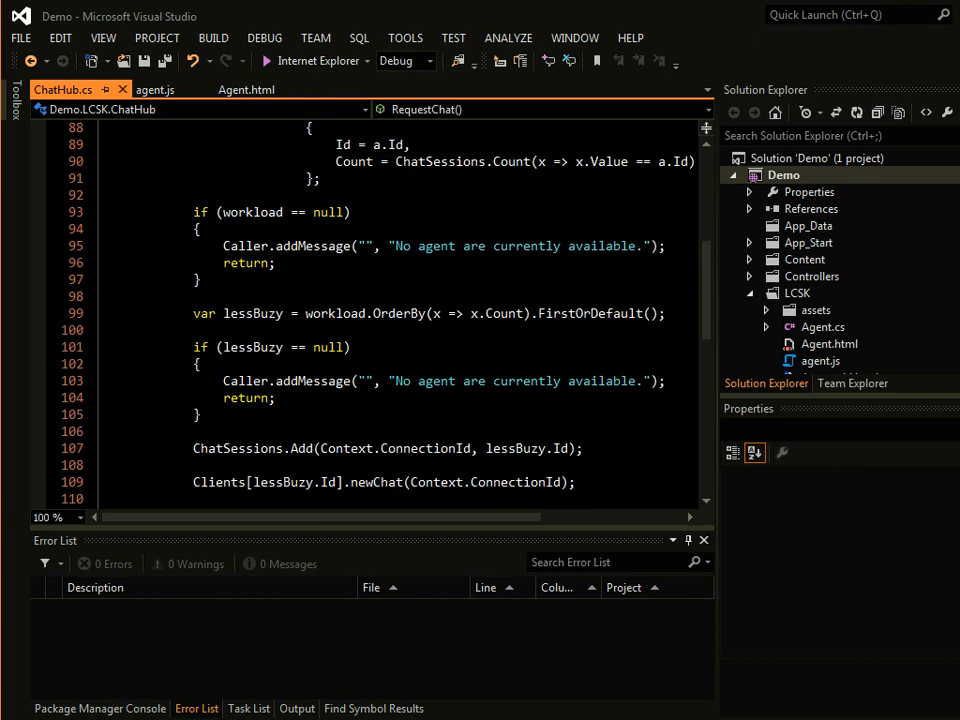
scroll(down, 3)
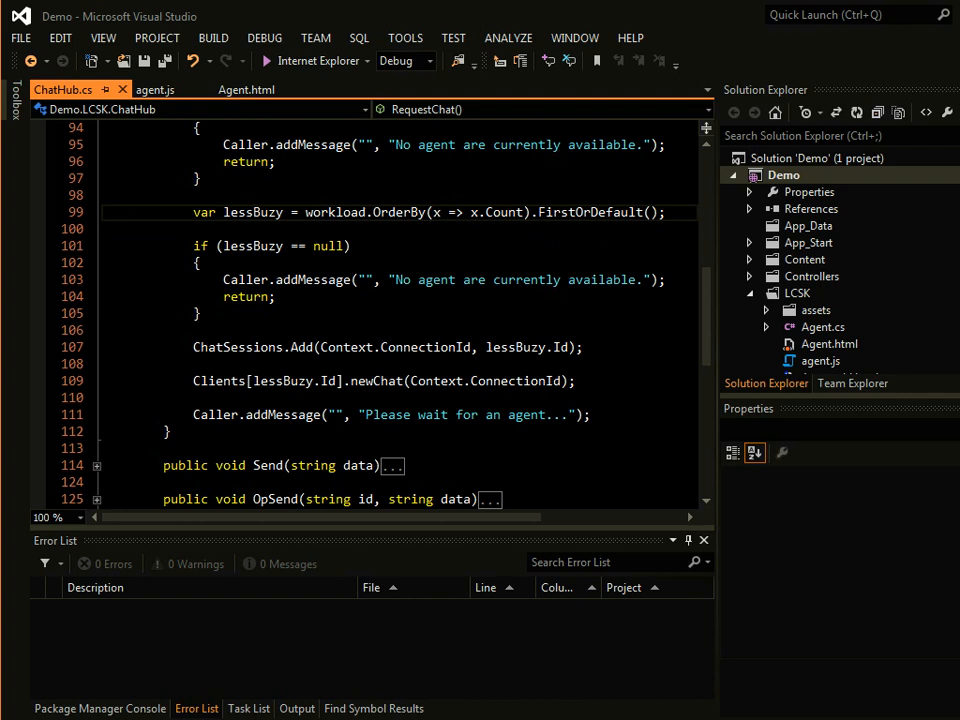
click(164, 88)
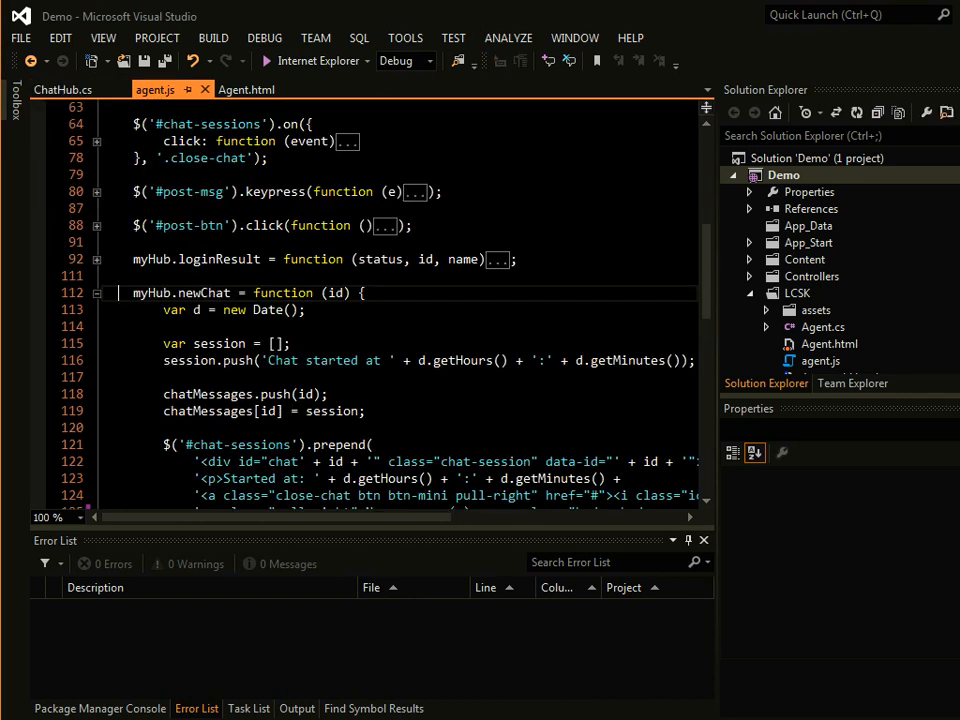
Step: Highlight and read through agent.js's newChat callback, then collapse it again
double_click(204, 292)
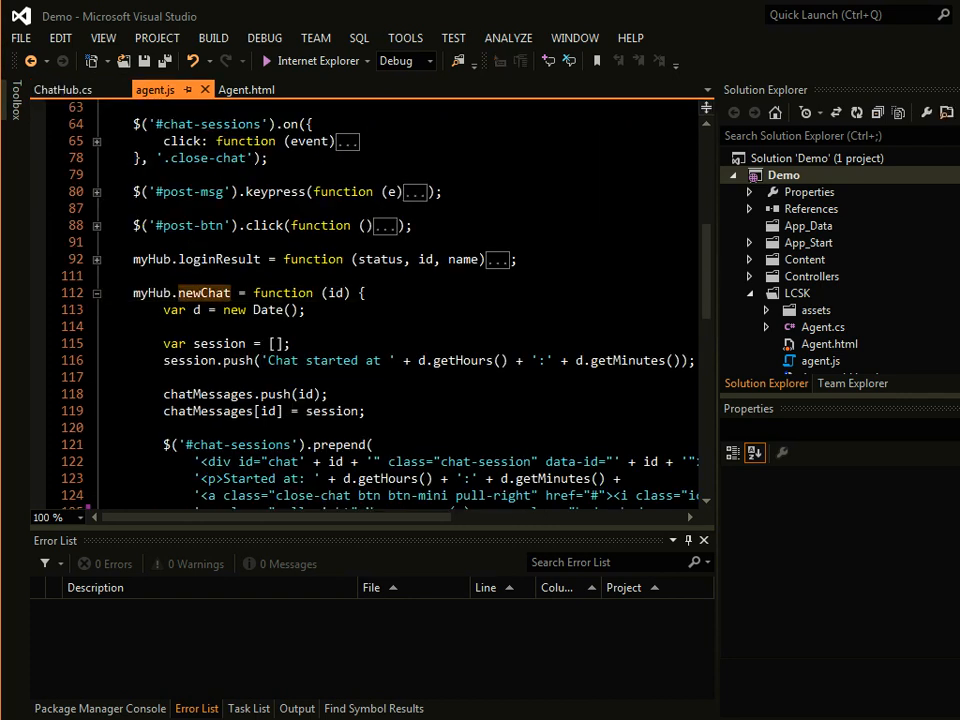
scroll(down, 3)
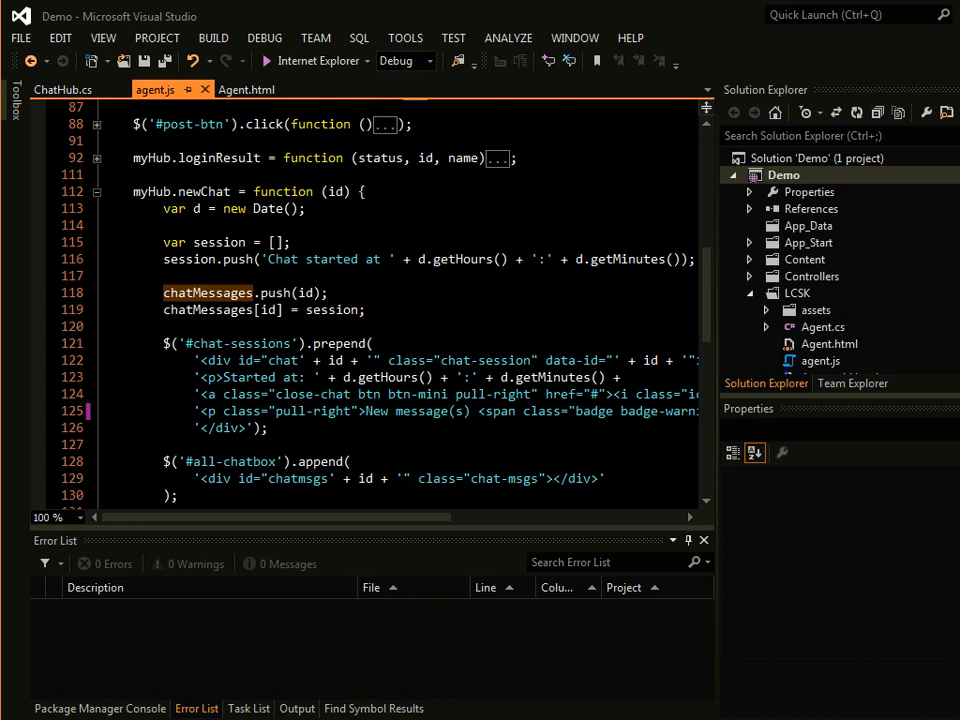
scroll(down, 3)
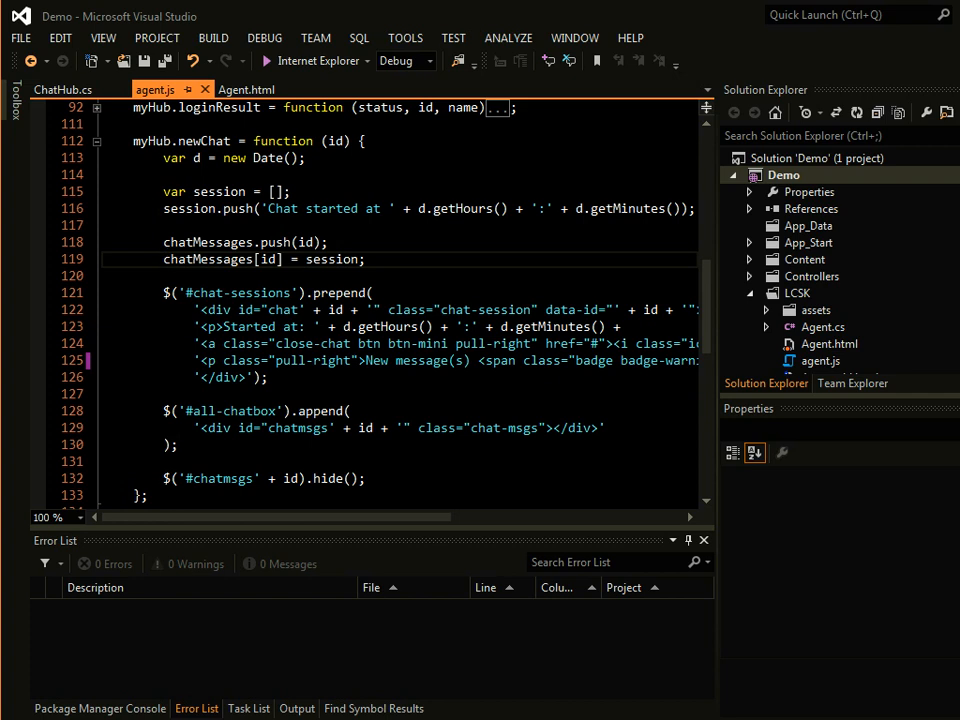
click(96, 140)
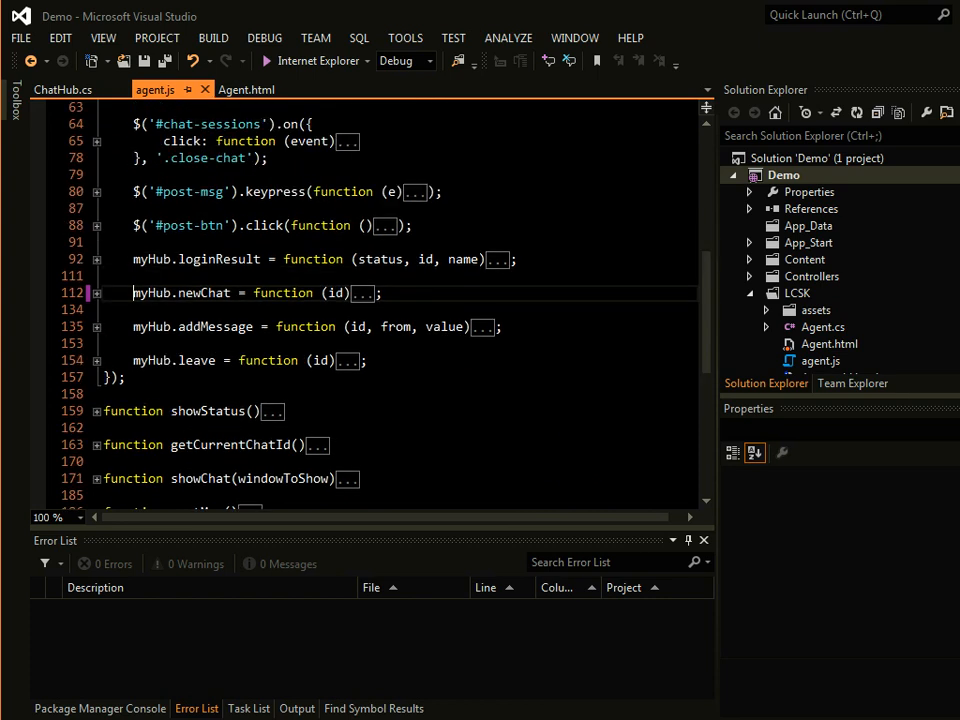
Step: Read the chat-session and addMessage unread-badge handlers in agent.js, then reopen ChatHub.cs
scroll(up, 3)
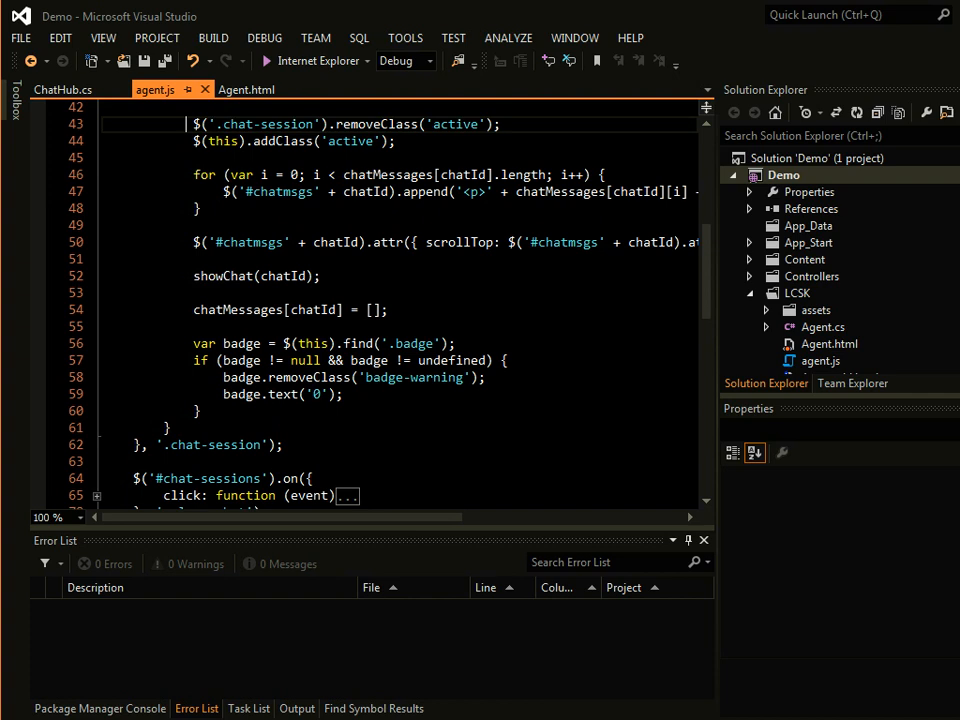
double_click(250, 242)
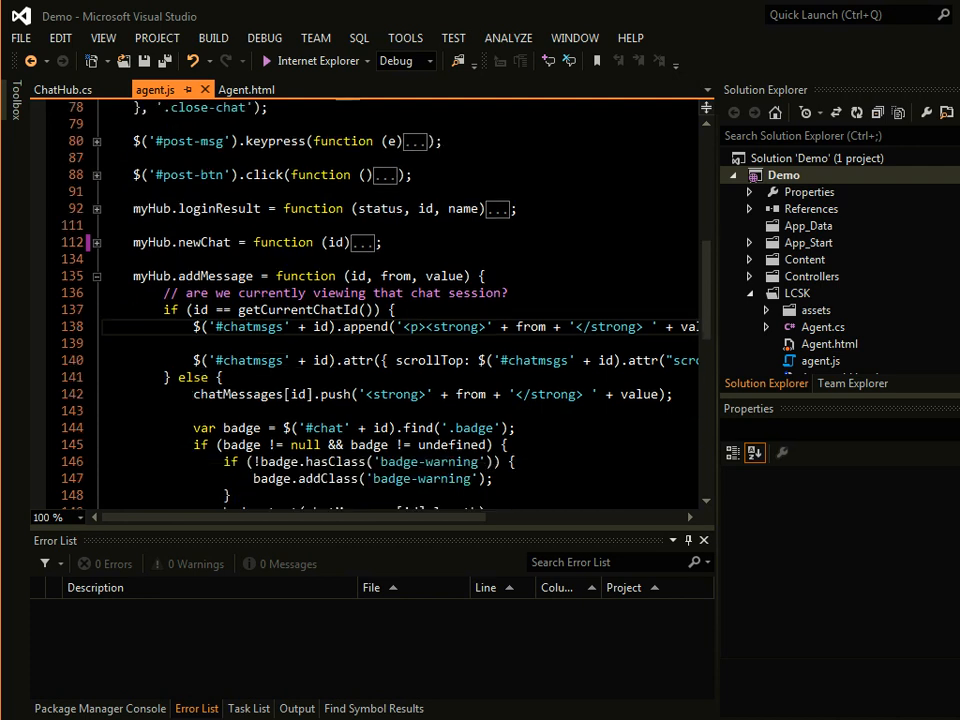
scroll(down, 3)
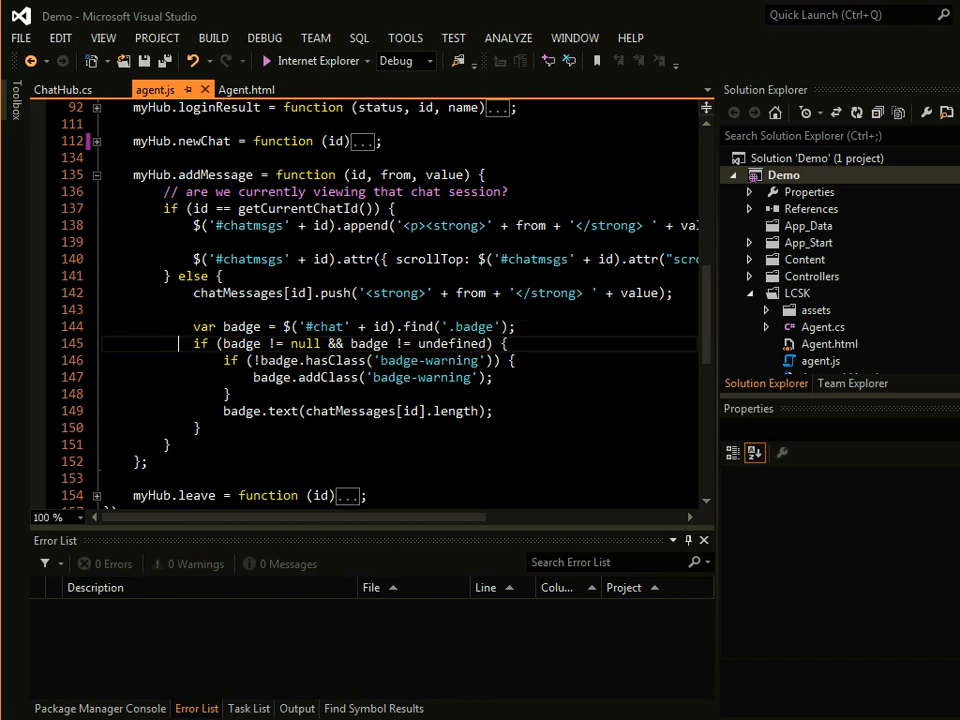
scroll(down, 3)
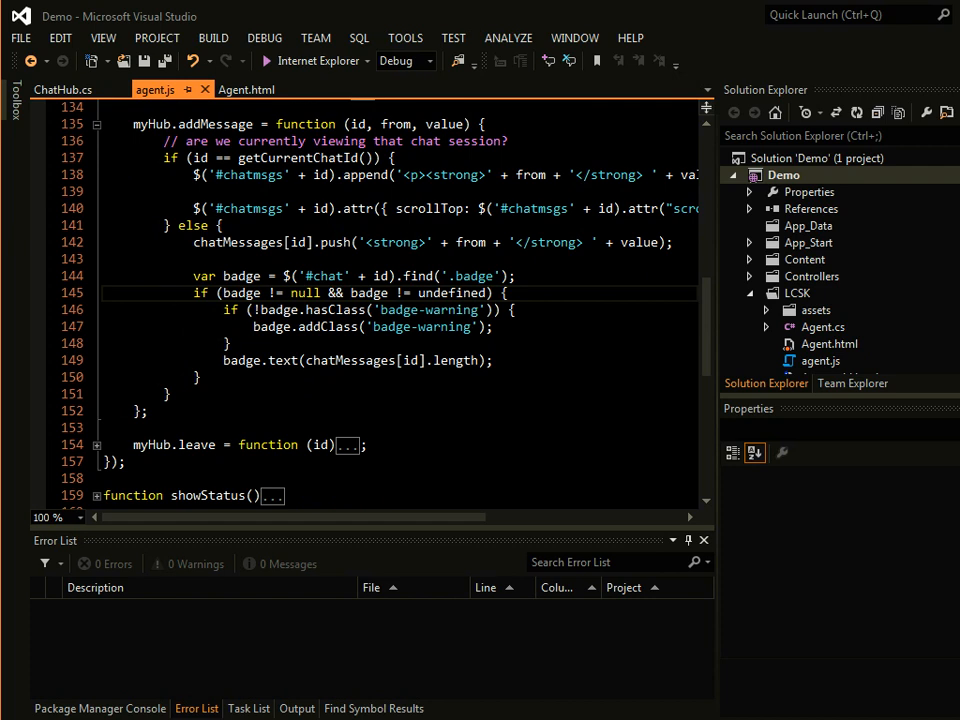
click(70, 88)
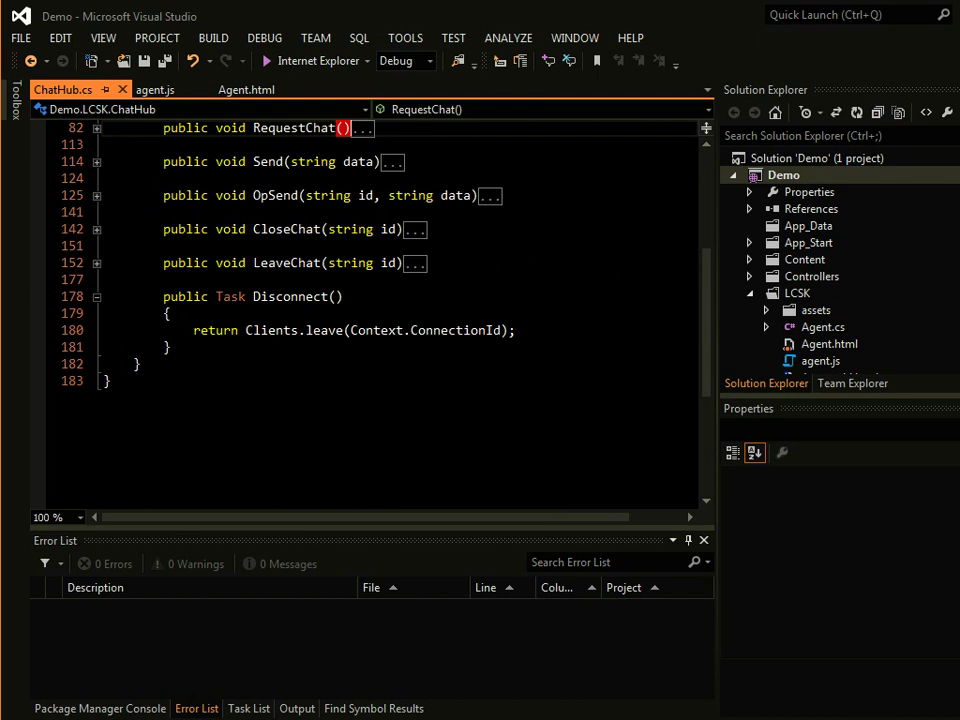
mouse_move(232, 296)
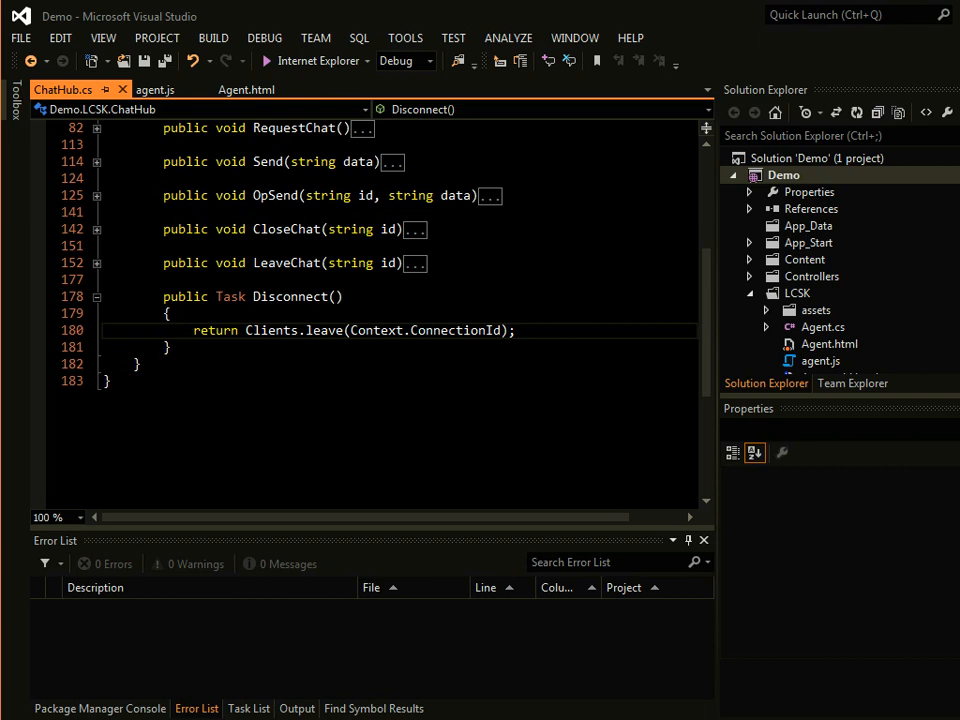
mouse_move(322, 330)
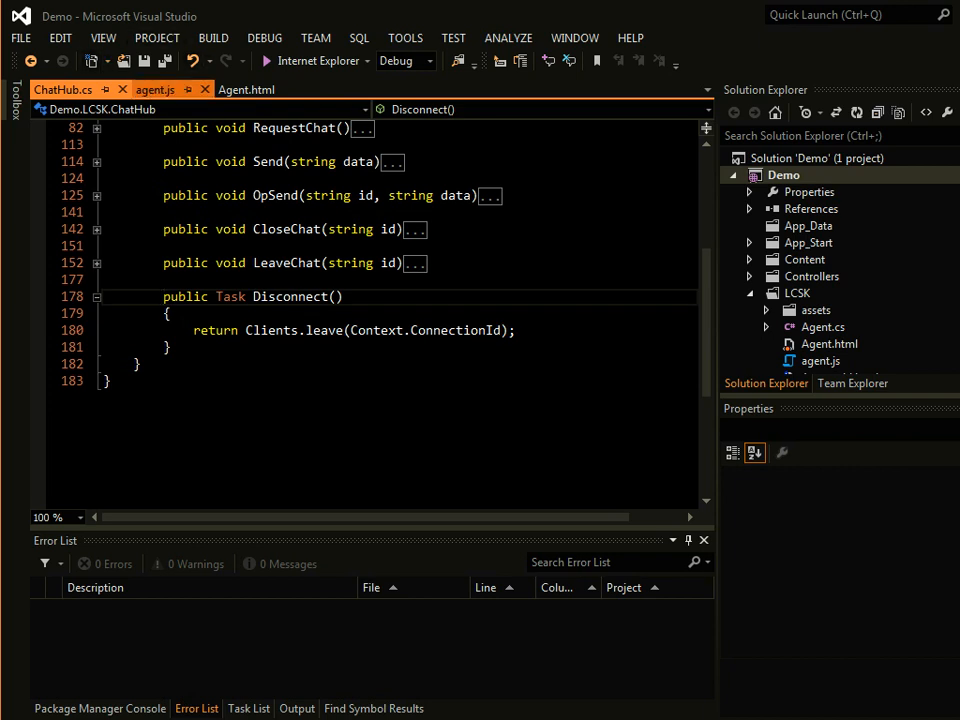
Step: Return to agent.js and reveal the leave handler's call to leaveChat
click(156, 88)
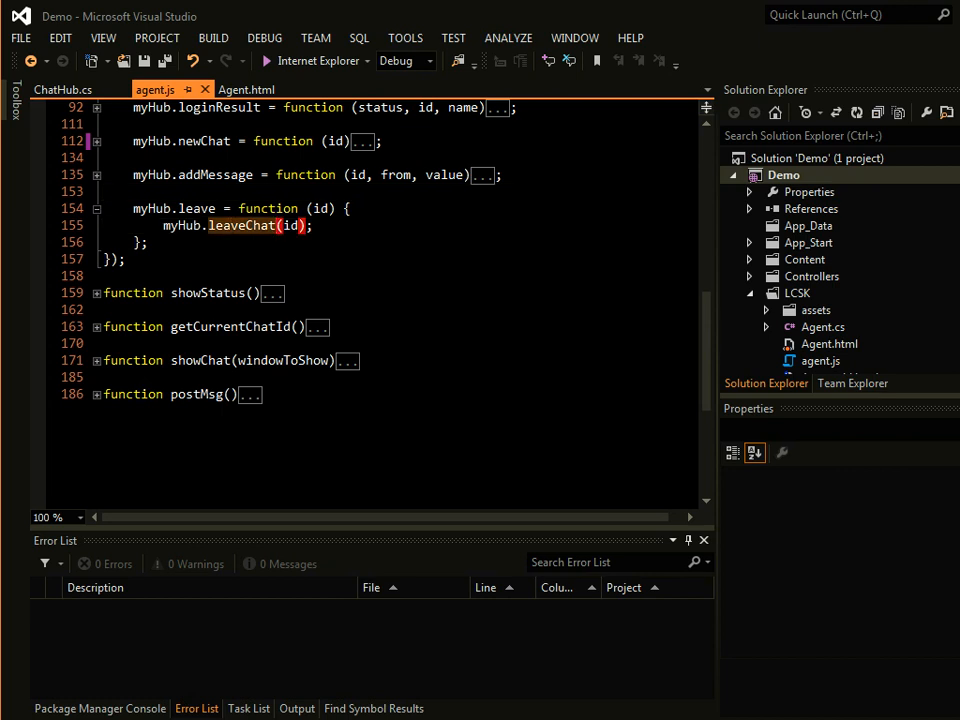
Step: Switch to ChatHub.cs showing LeaveChat's agent removal and session disconnect notice
click(64, 88)
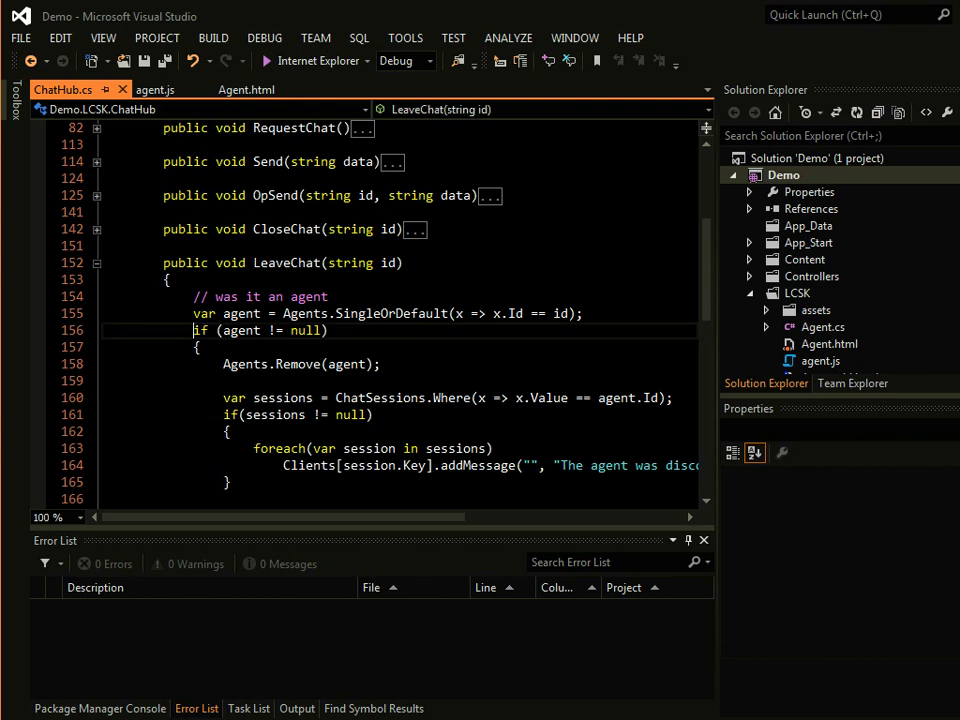
Step: Read LeaveChat's visitor branch notifying agents, fold it, and return to agent.js's leave handler
scroll(down, 3)
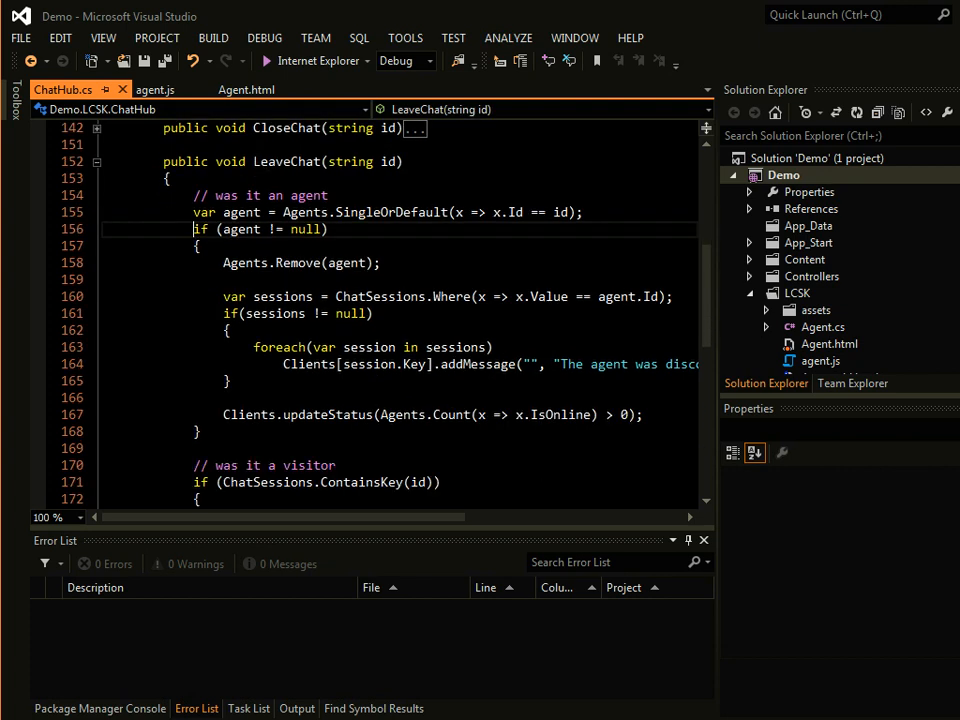
scroll(down, 3)
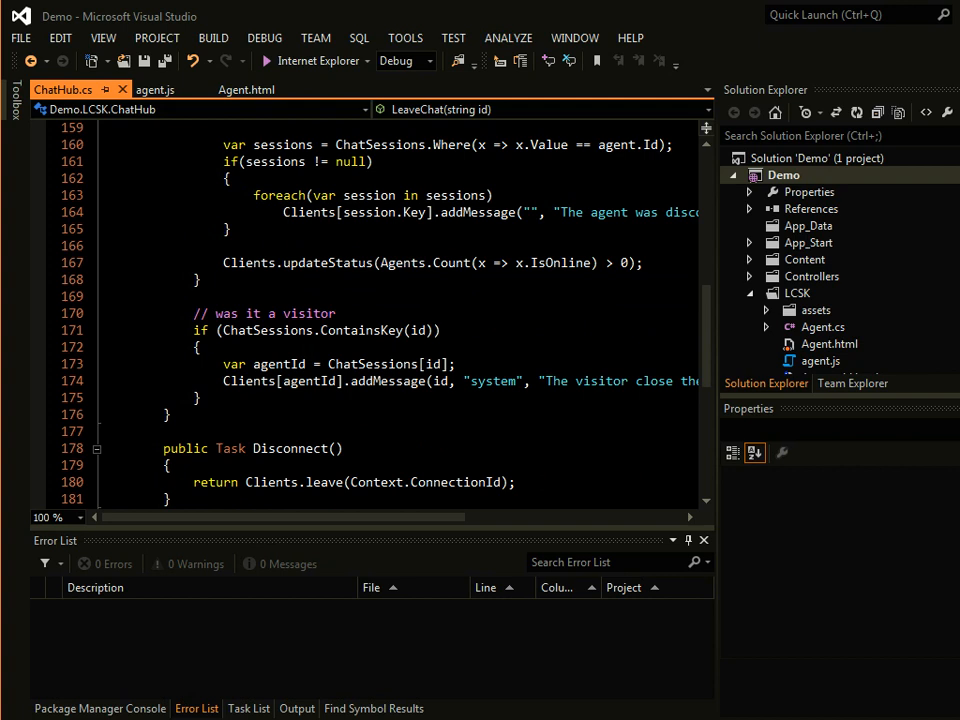
scroll(down, 3)
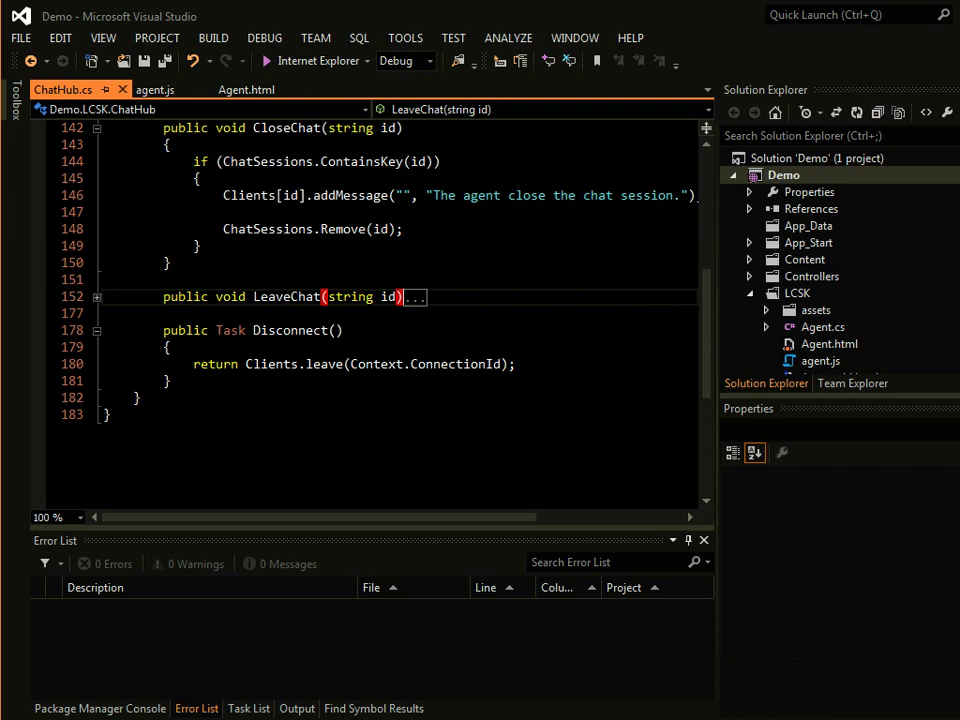
click(154, 88)
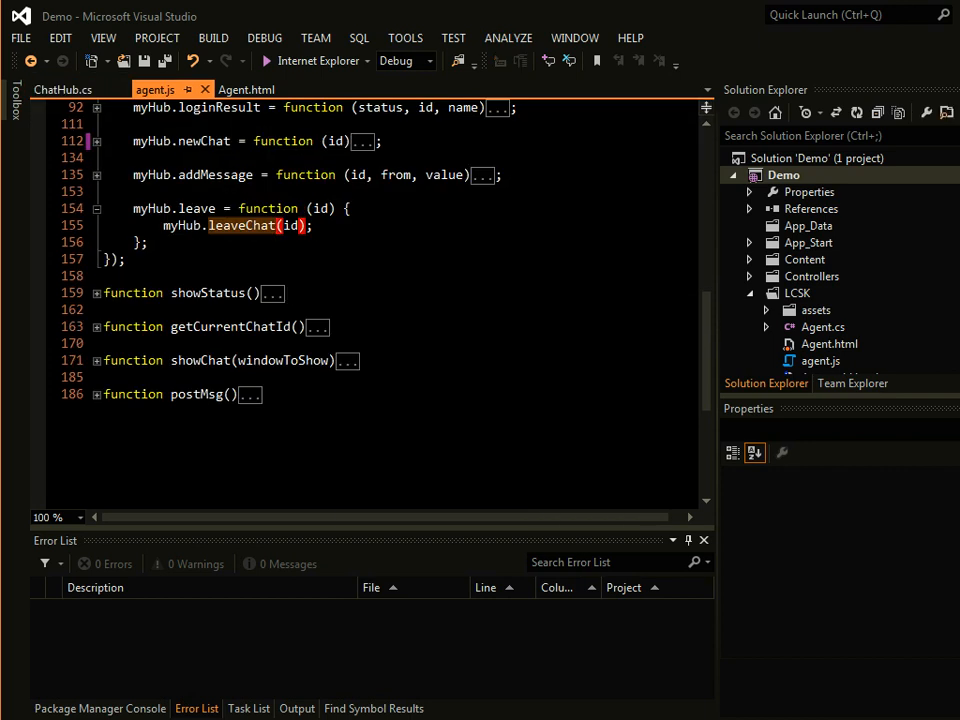